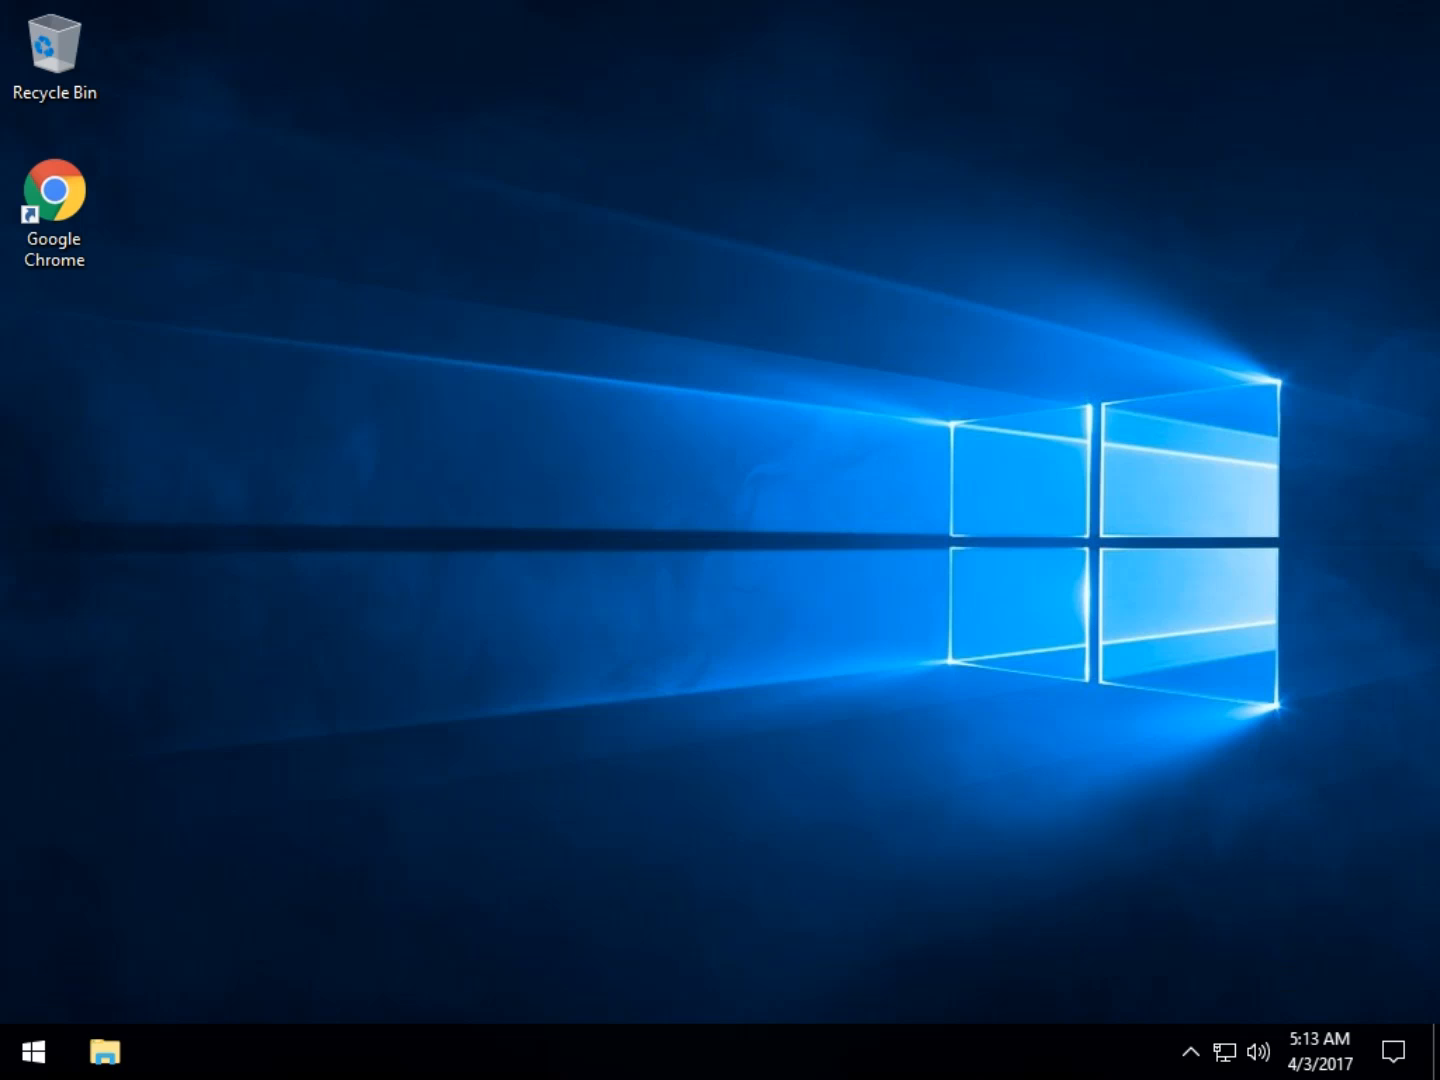
mouse_move(740, 445)
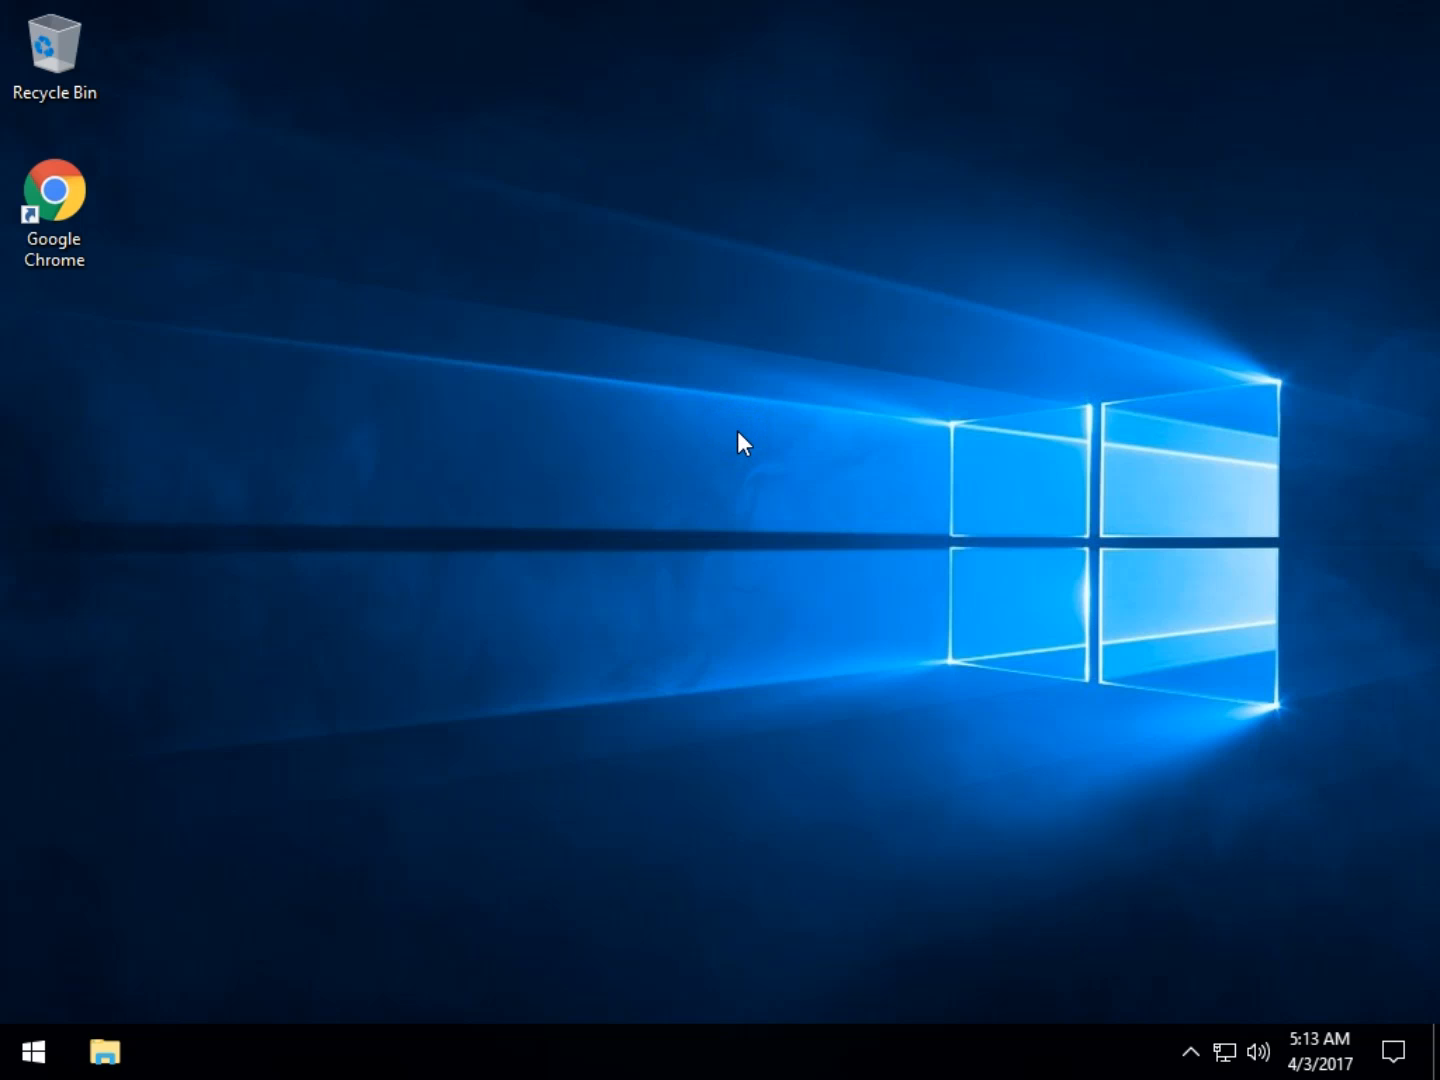
mouse_move(670, 408)
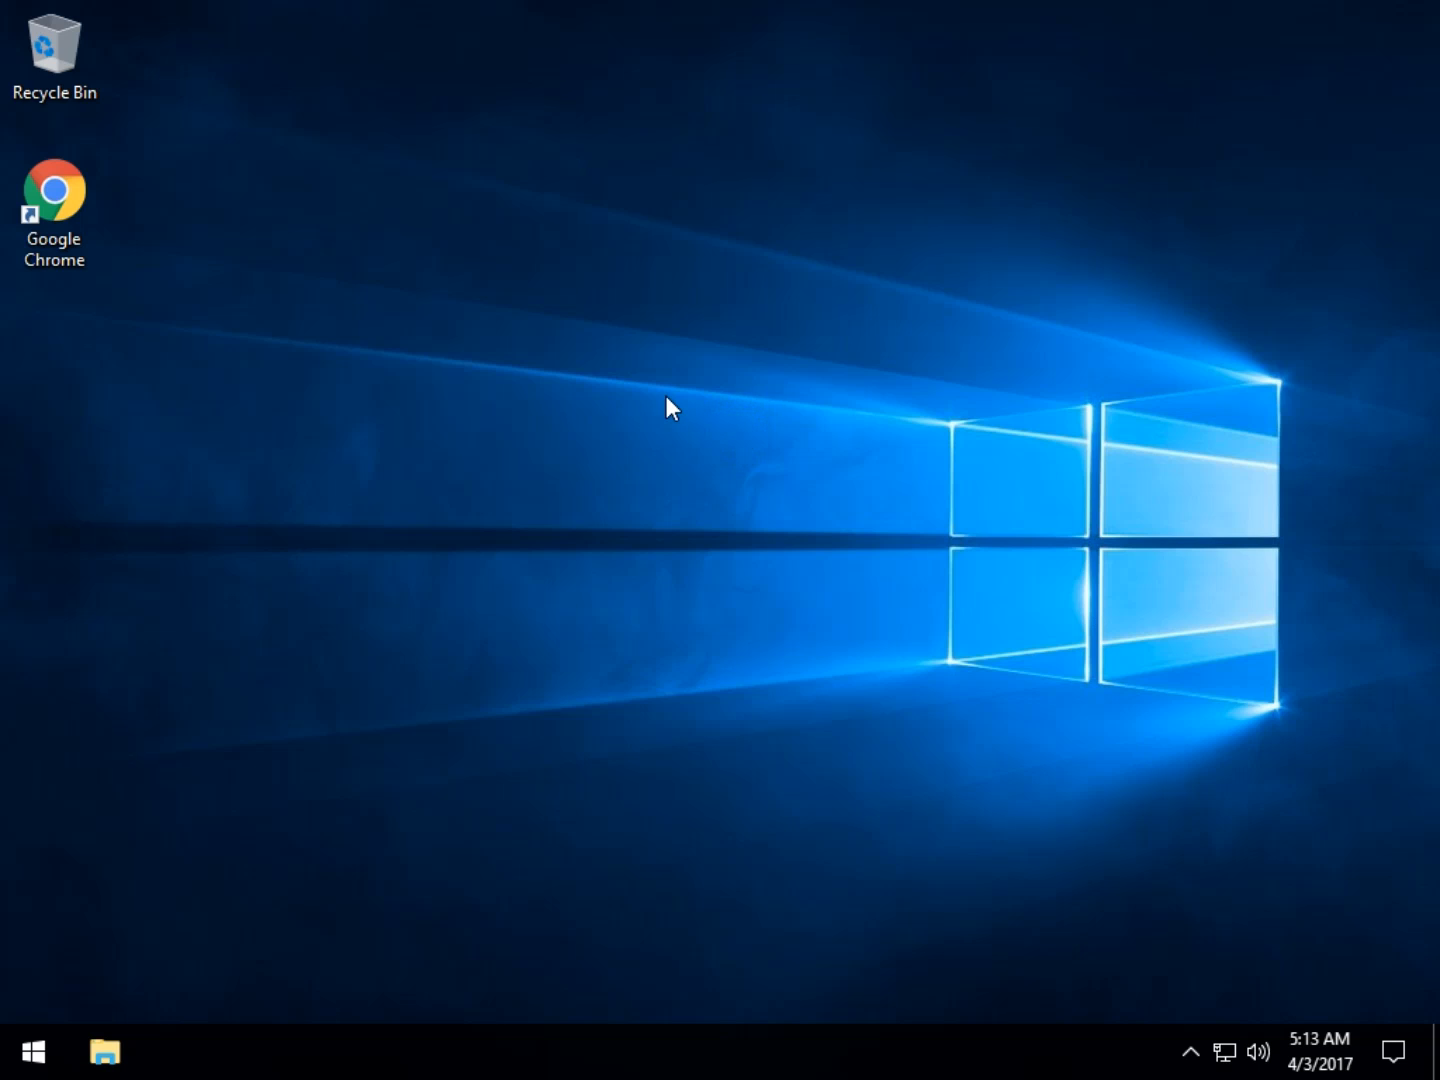
Step: Search 'services' from the Windows 10 Start menu and launch the Services app
left_click(360, 518)
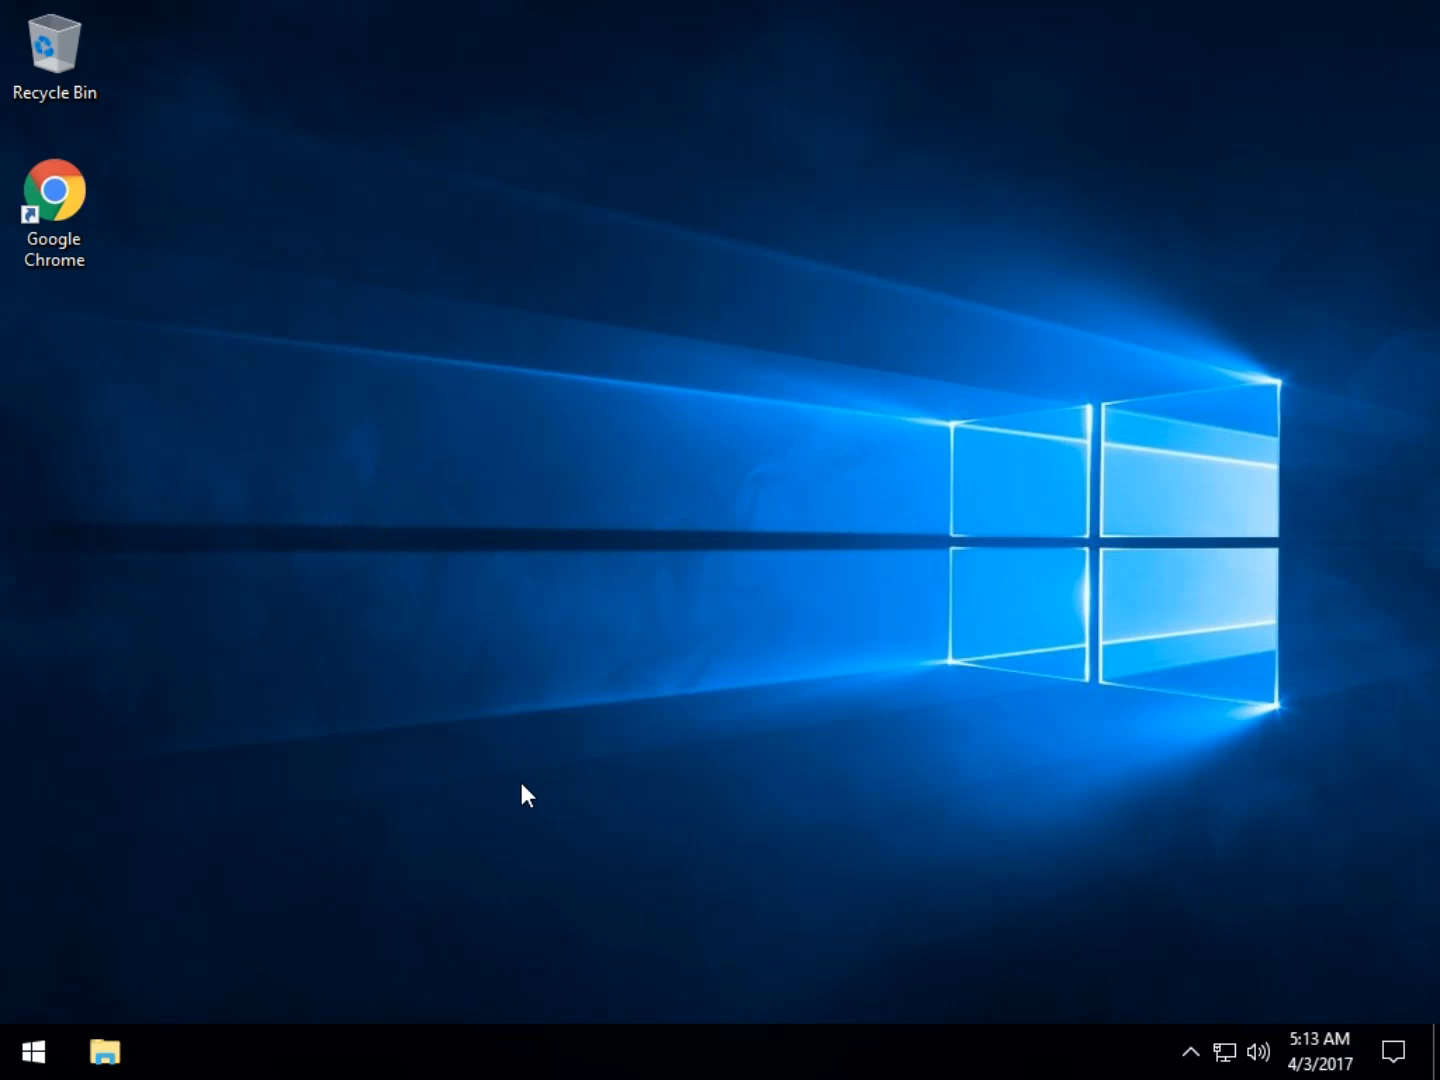
left_click(632, 385)
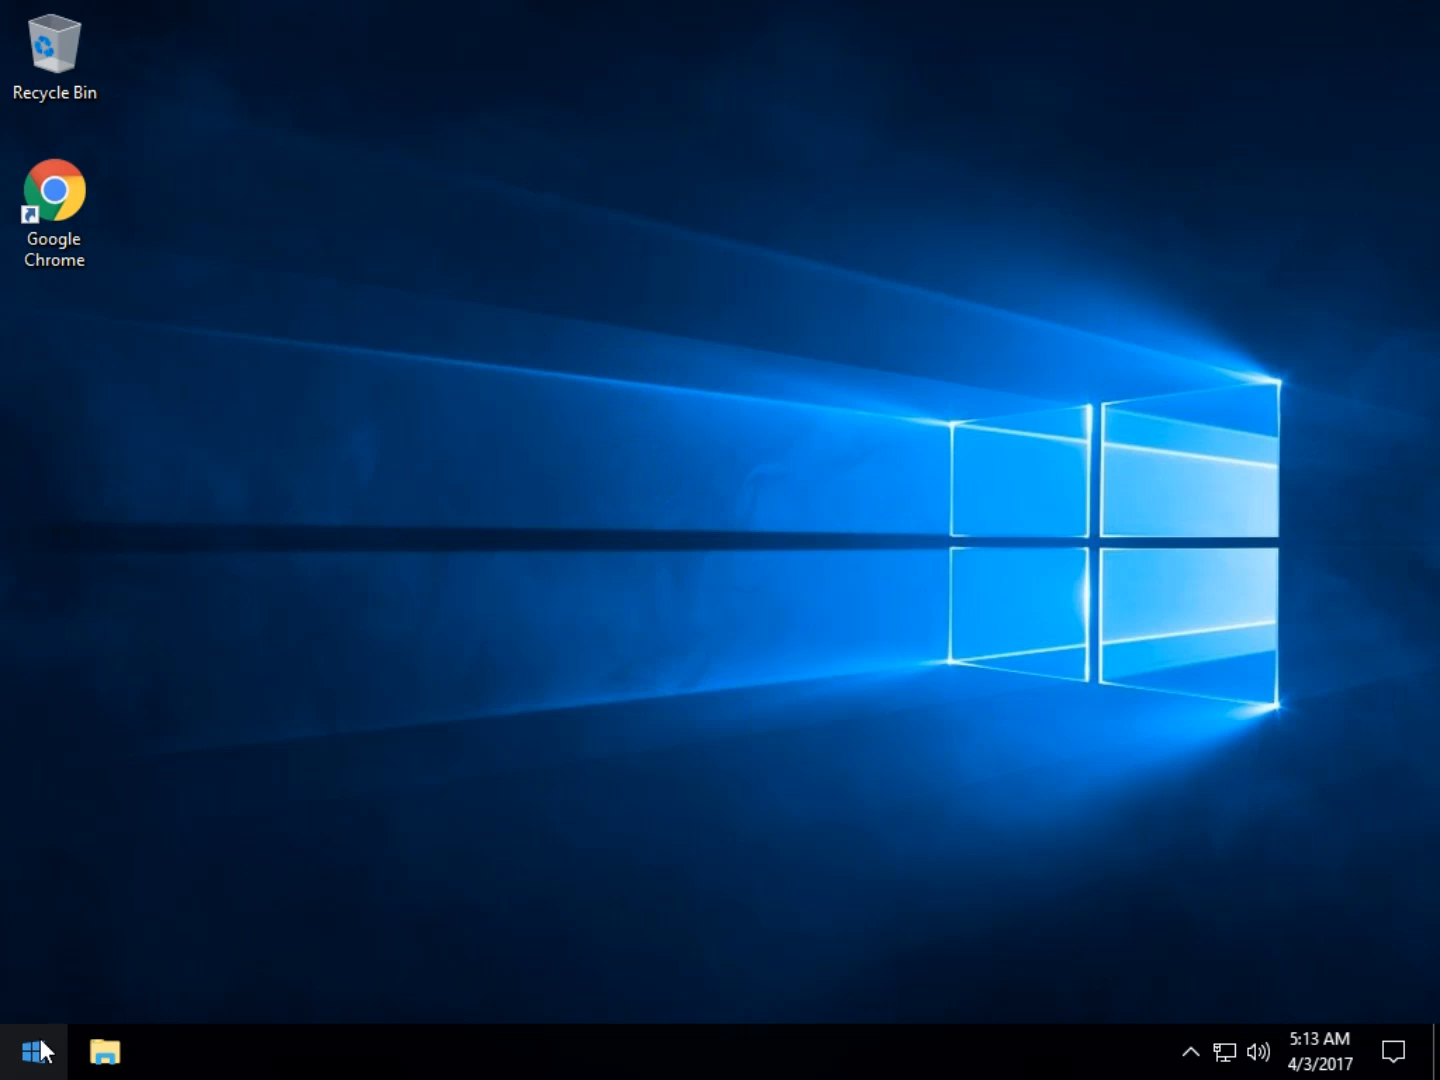
left_click(35, 1051)
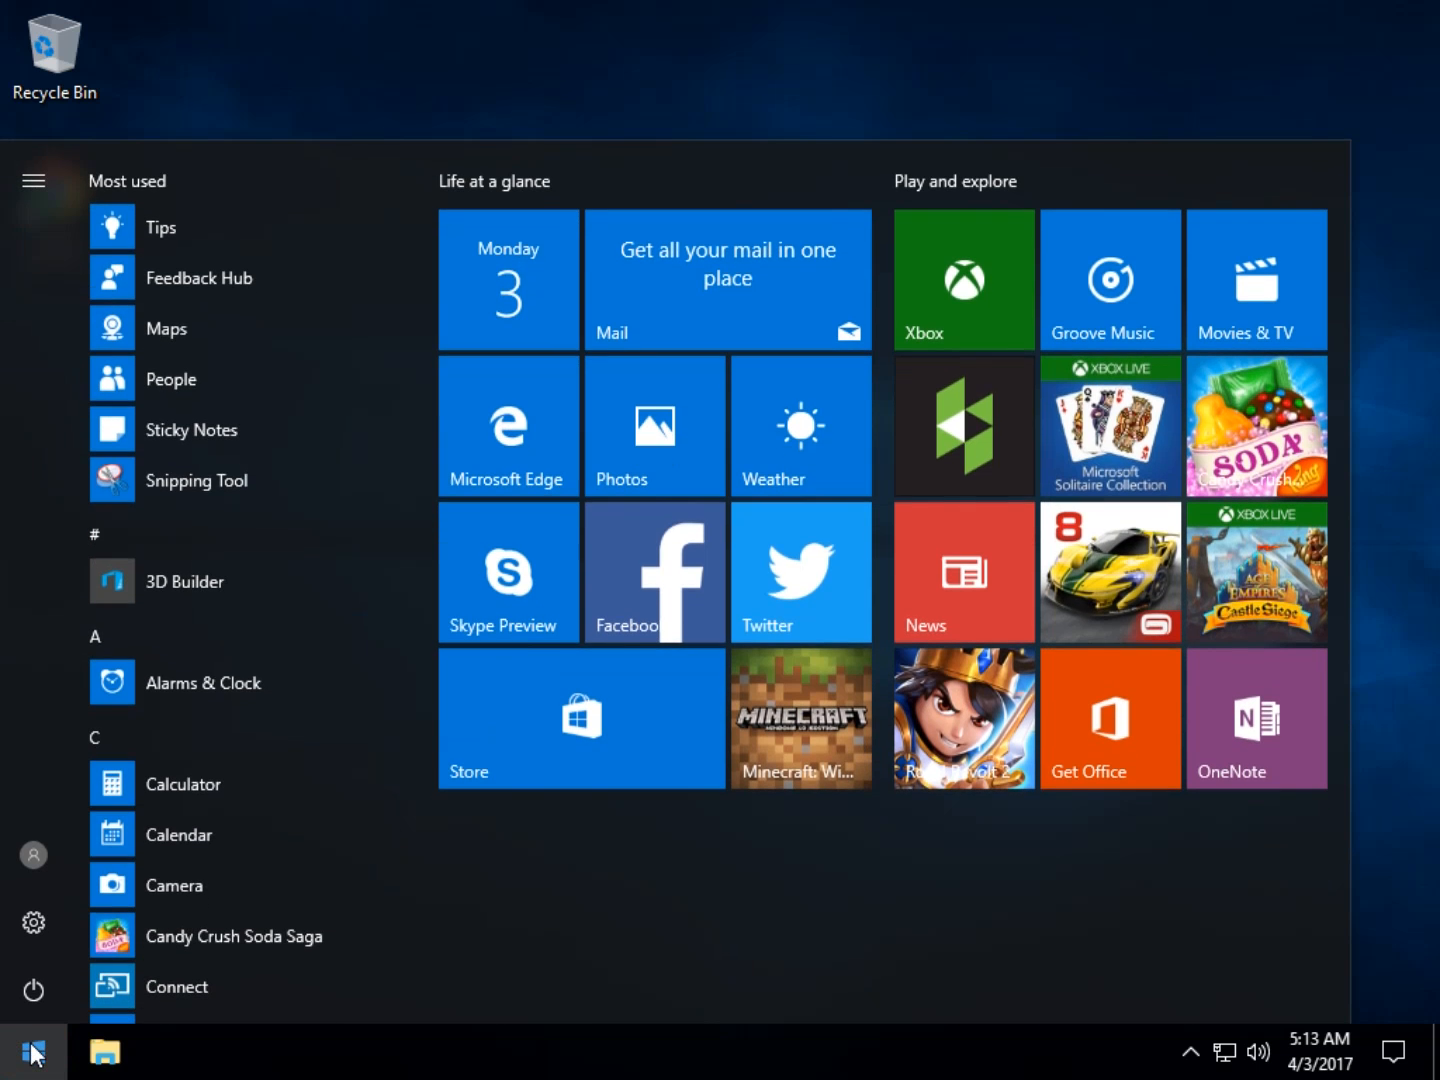
left_click(33, 1051)
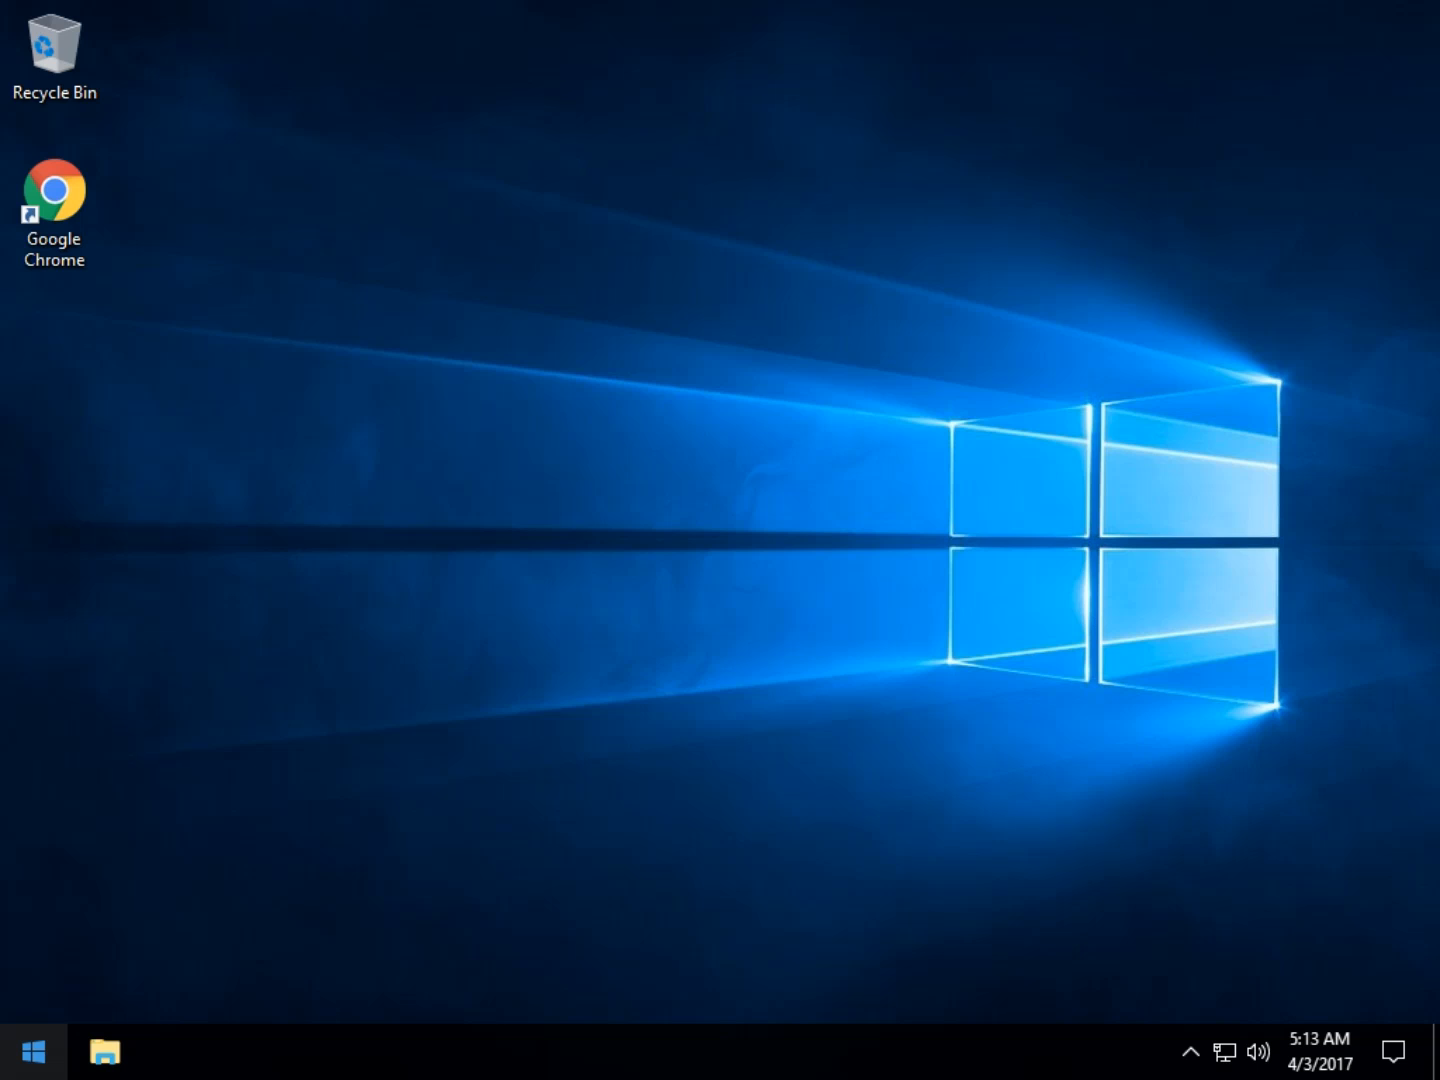
mouse_move(697, 755)
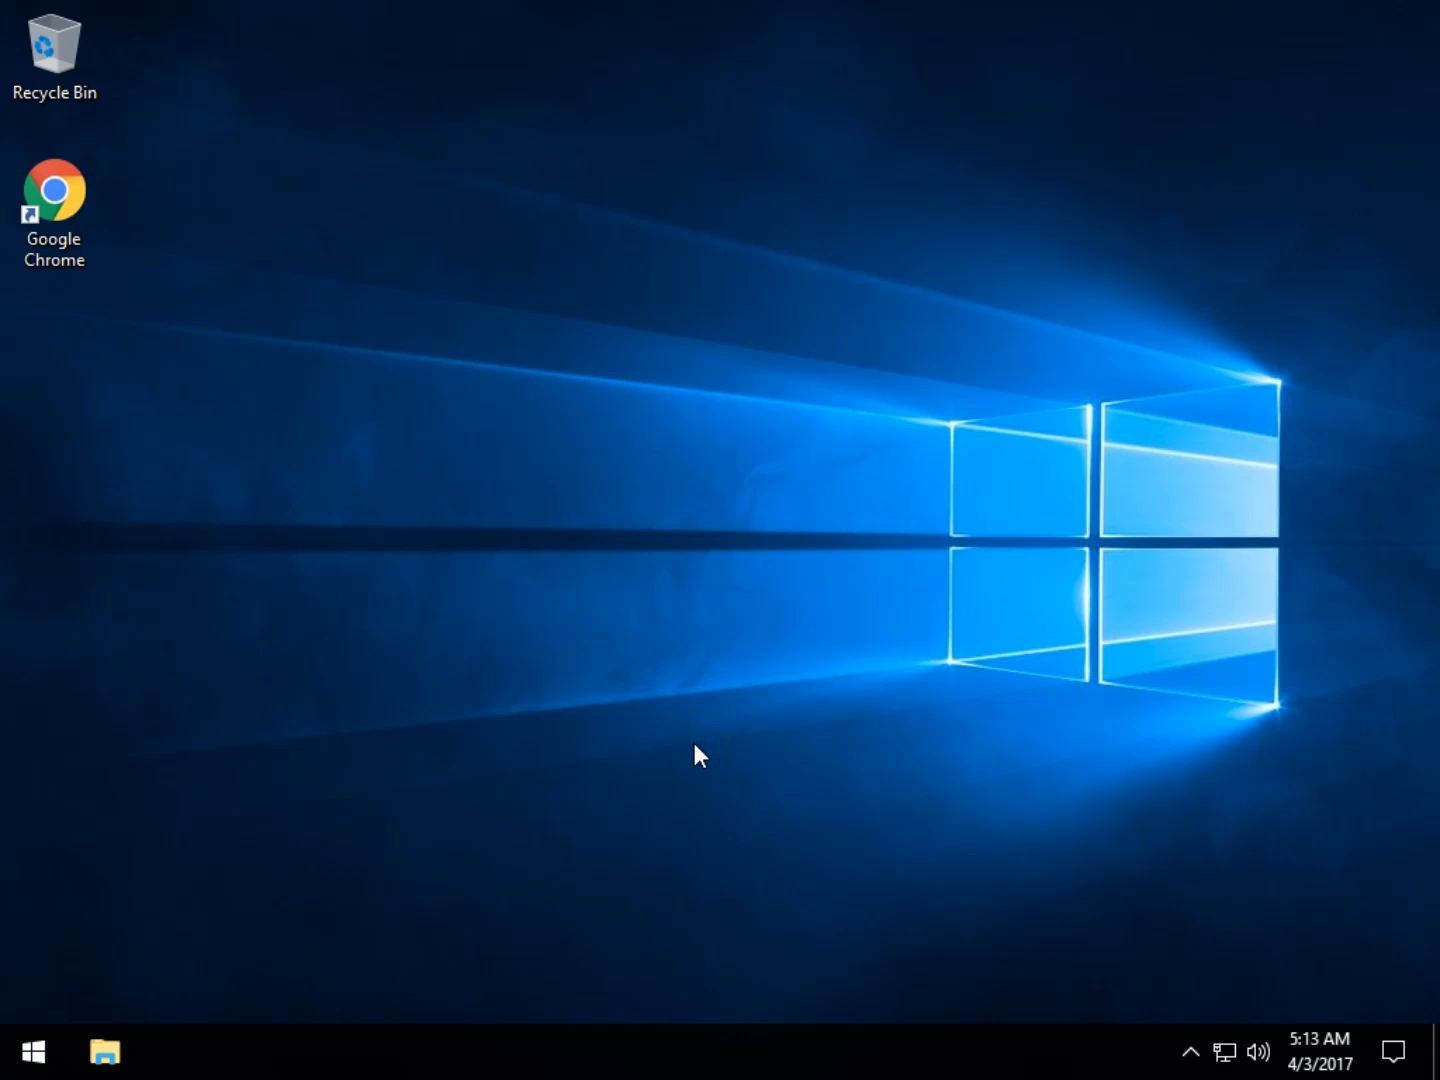
left_click(104, 1051)
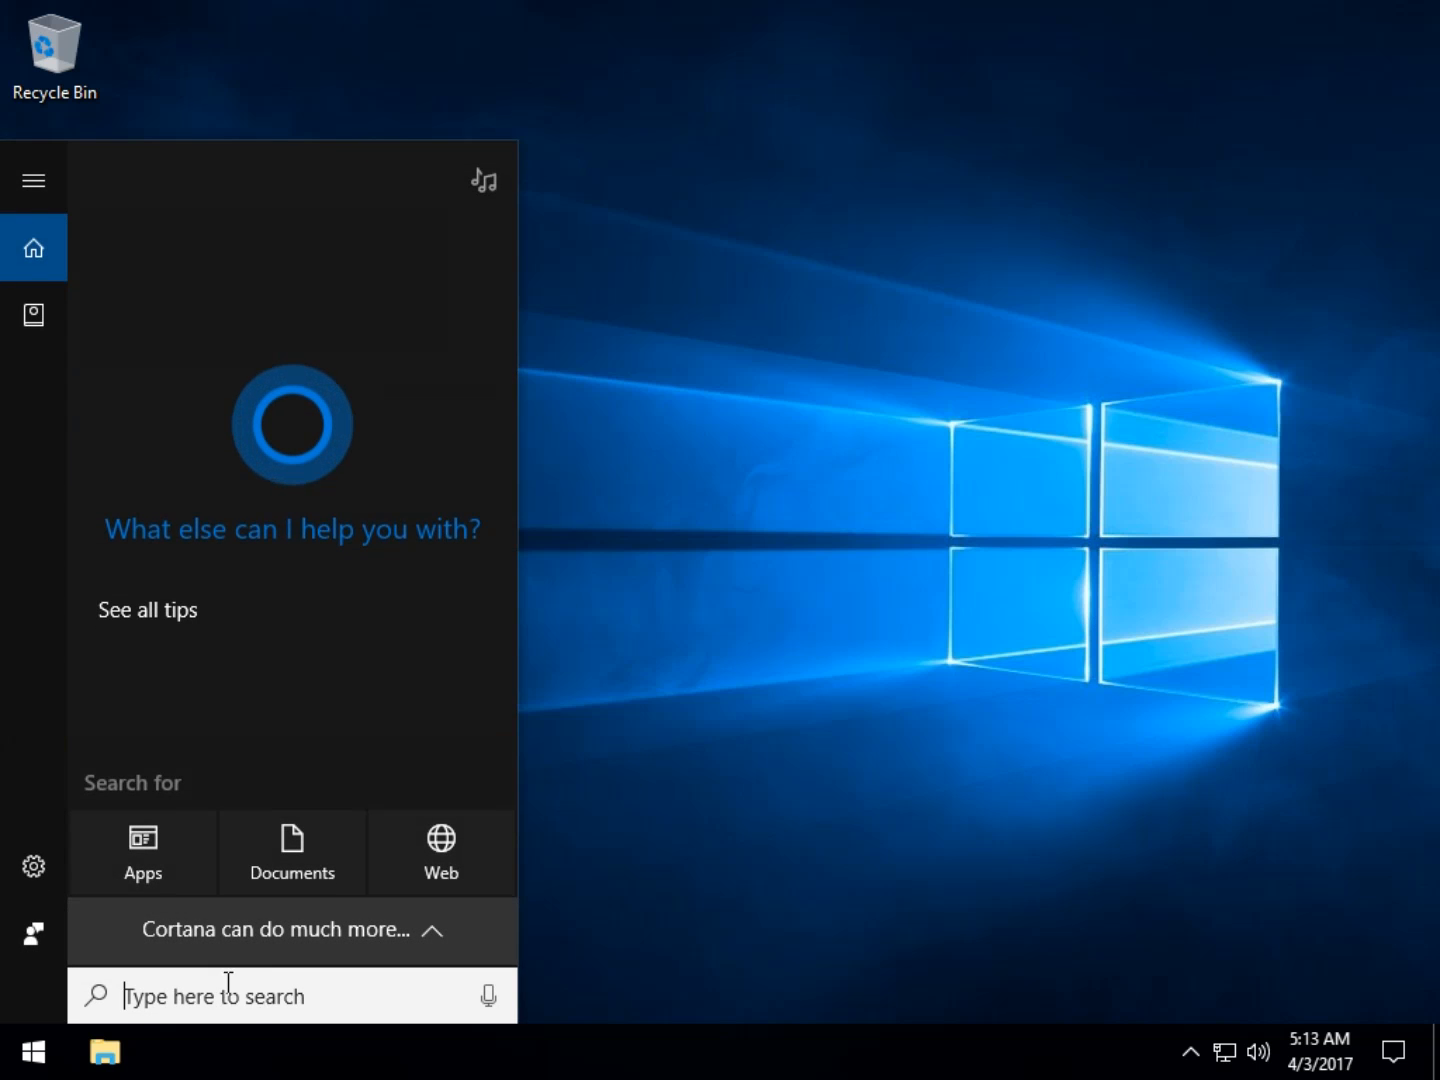
type("services")
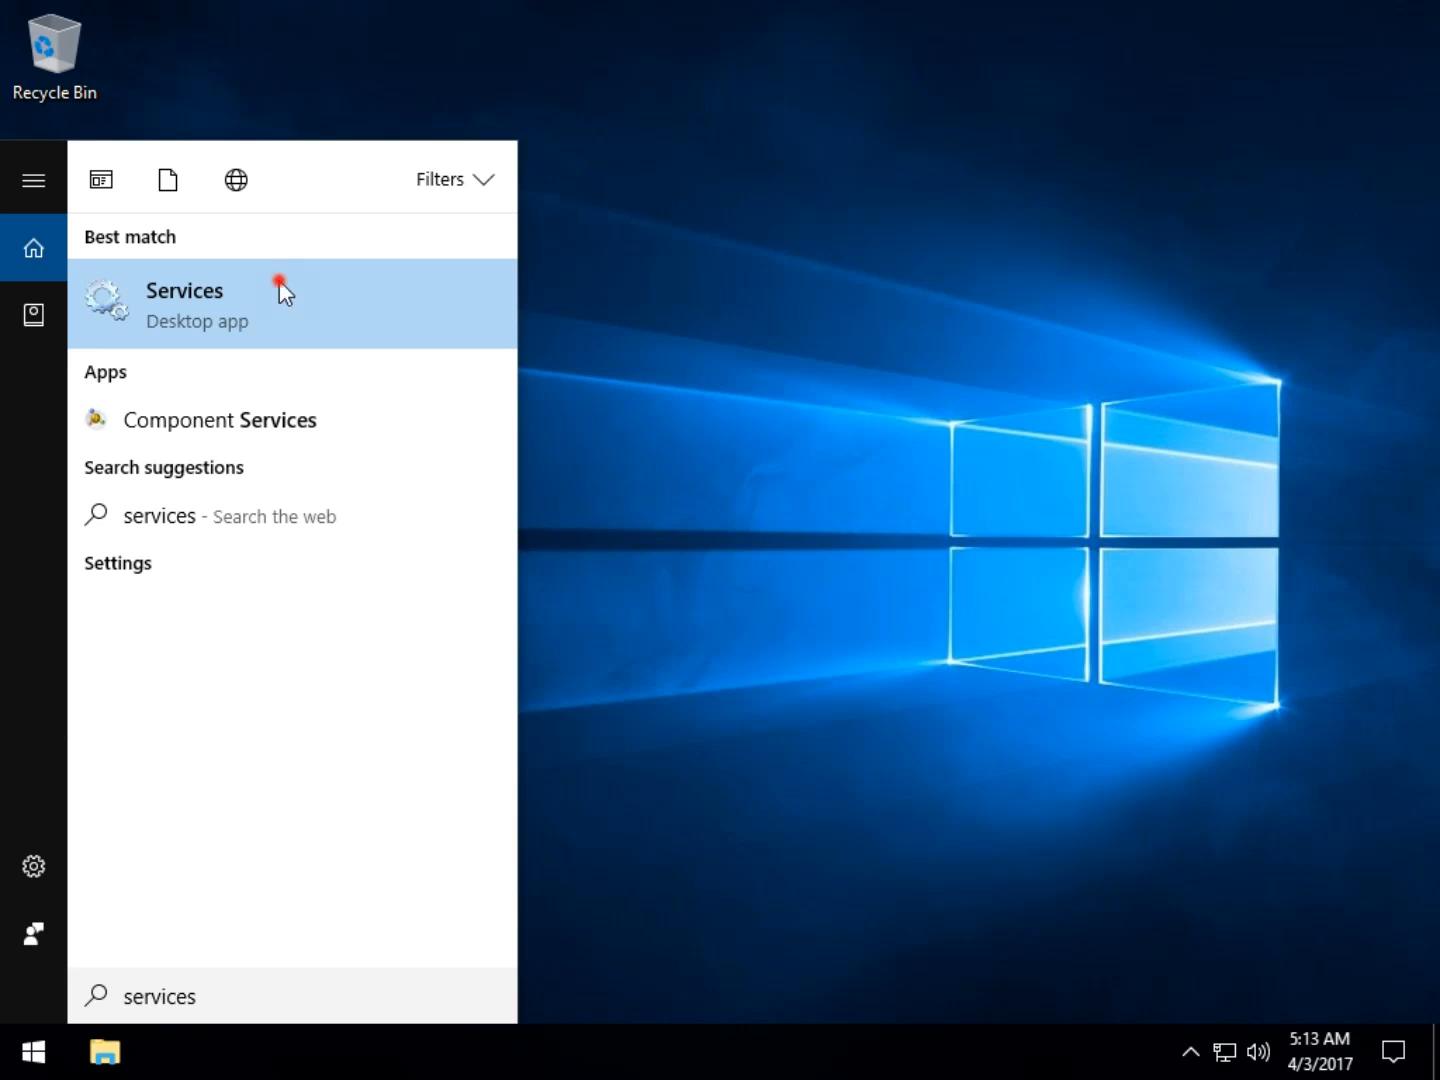
left_click(184, 290)
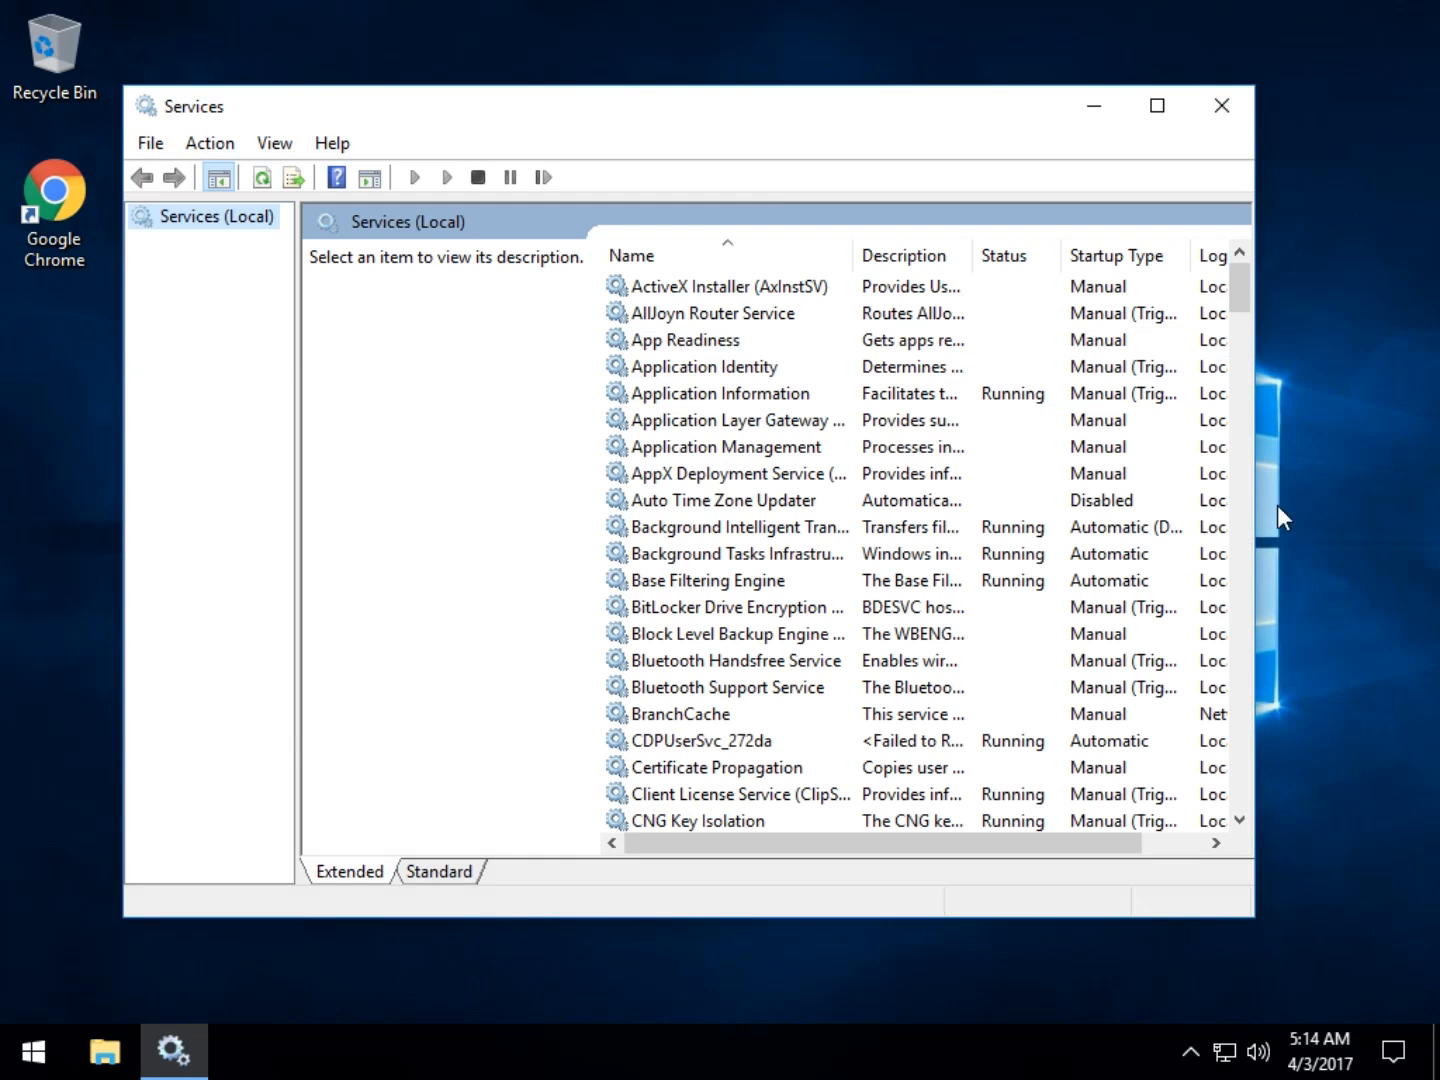
Step: Scroll down the services list and select Windows Update to show its description
scroll("down", 3)
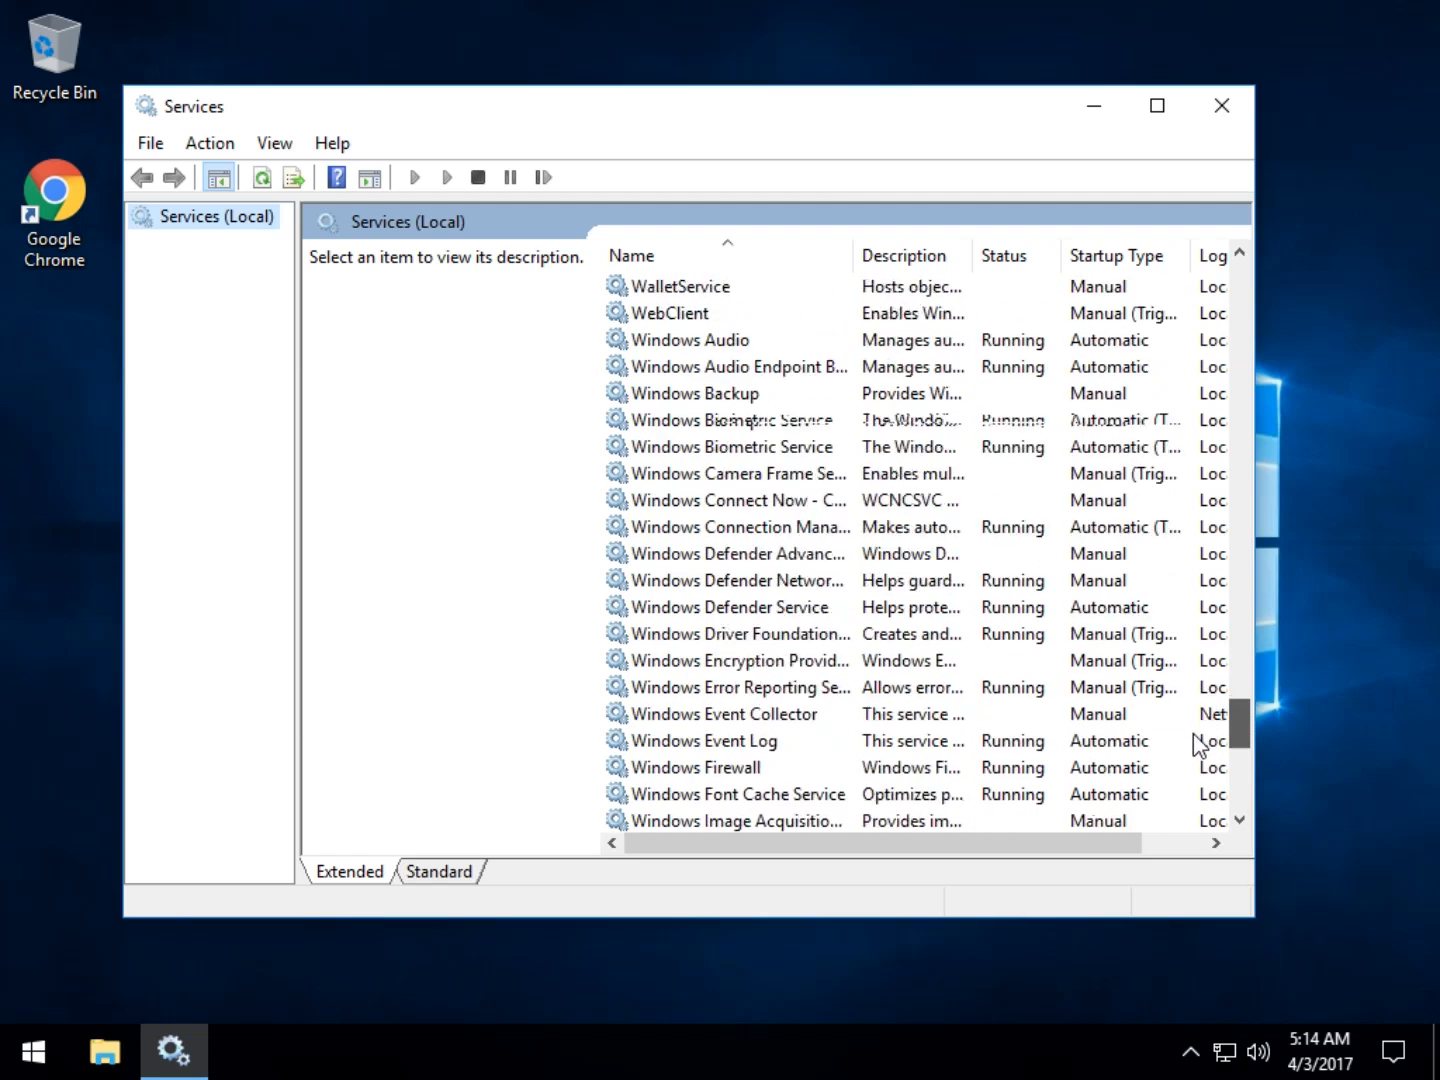
scroll("down", 3)
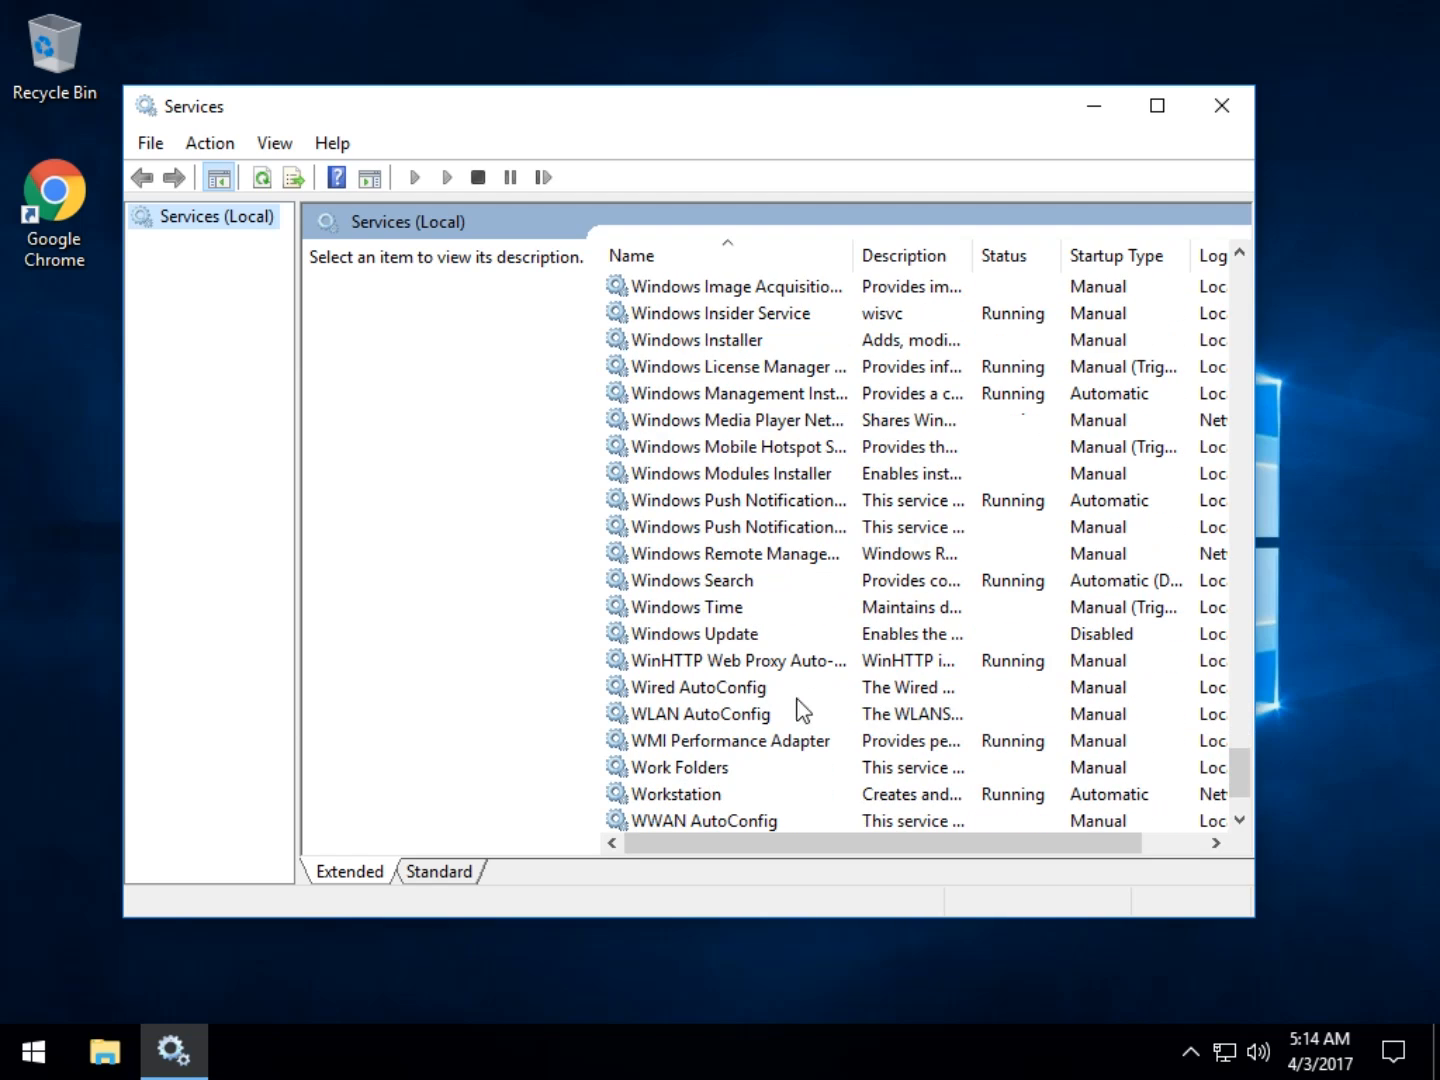
left_click(694, 633)
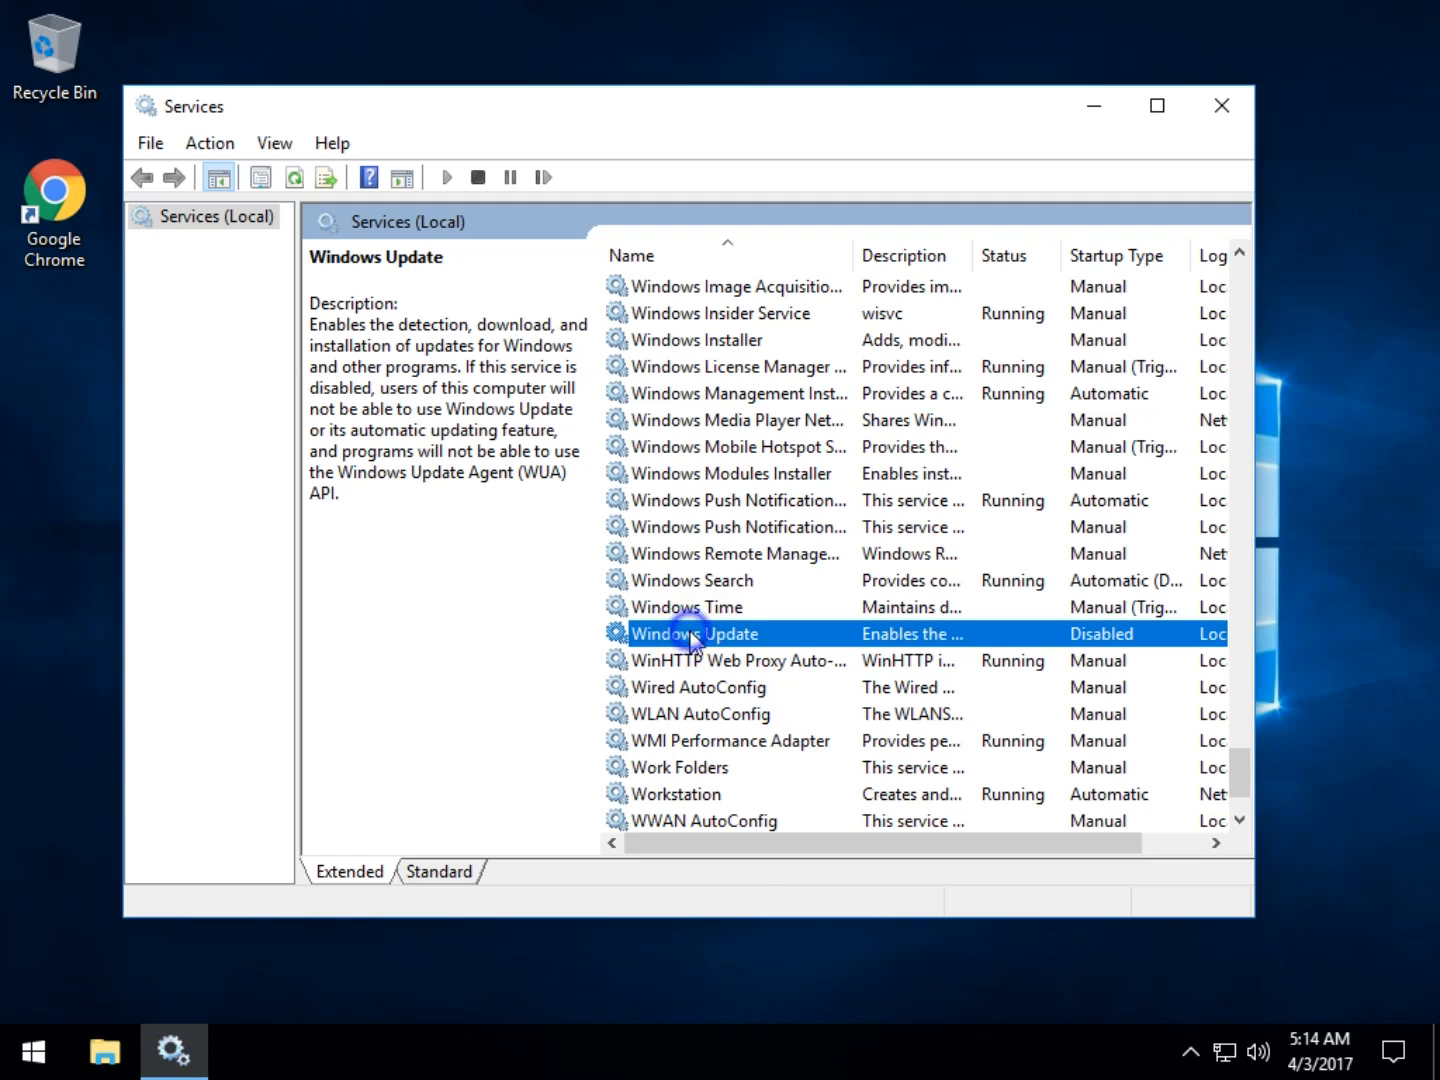
Step: Bring up the Windows Update context menu offering to stop the service
right_click(693, 633)
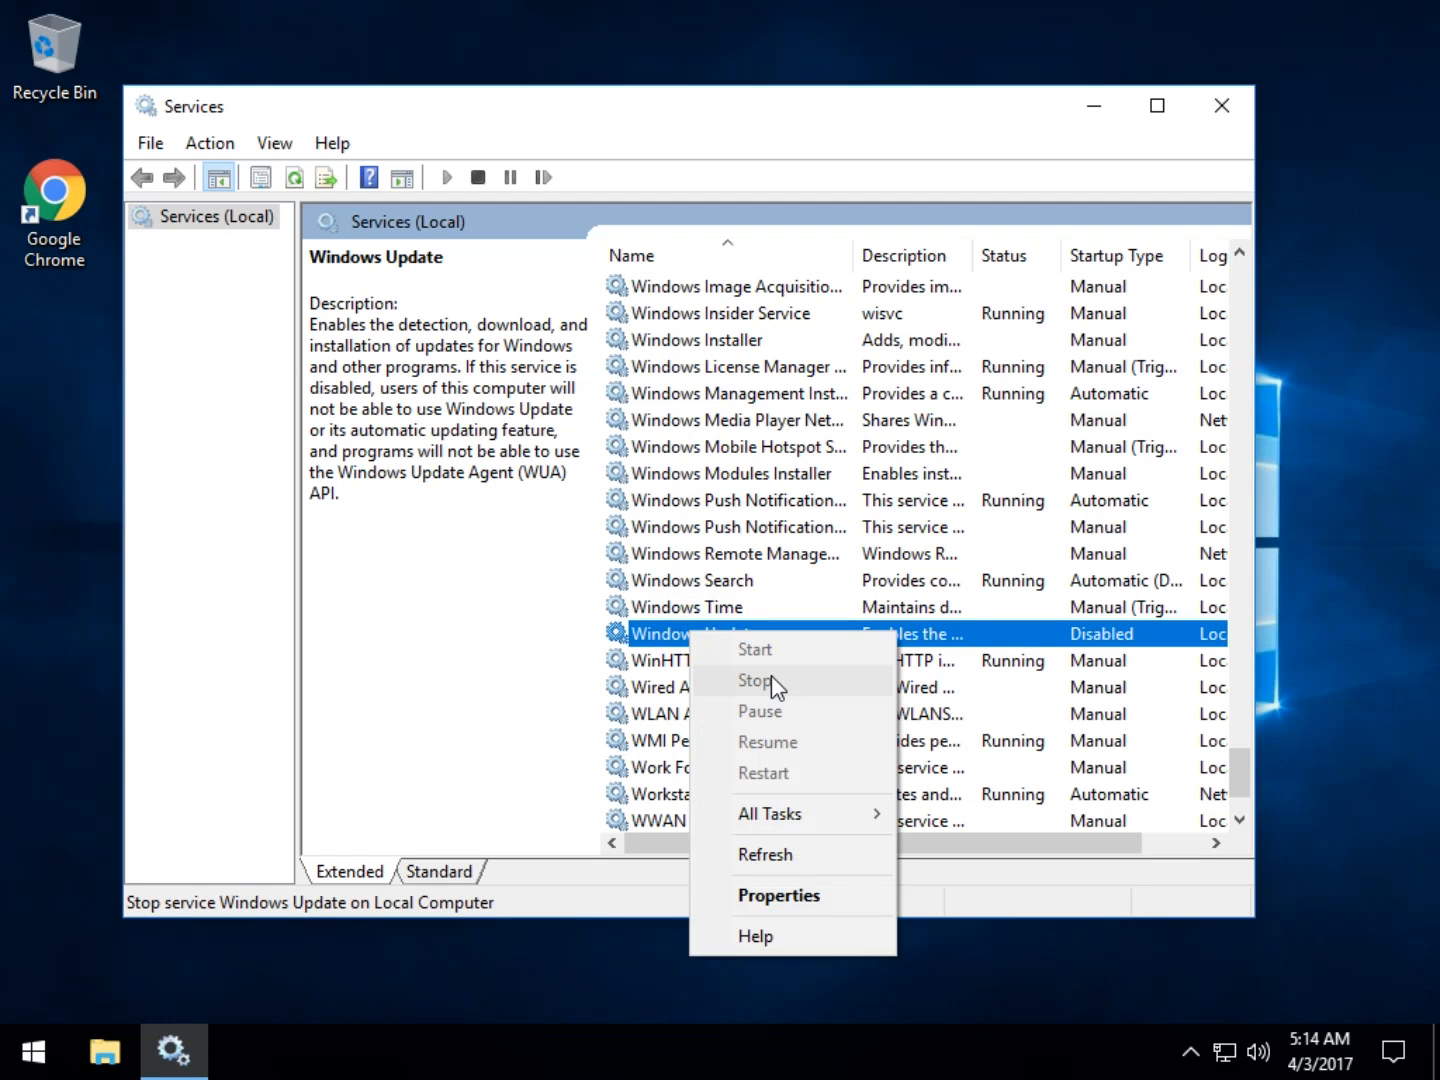
mouse_move(795, 658)
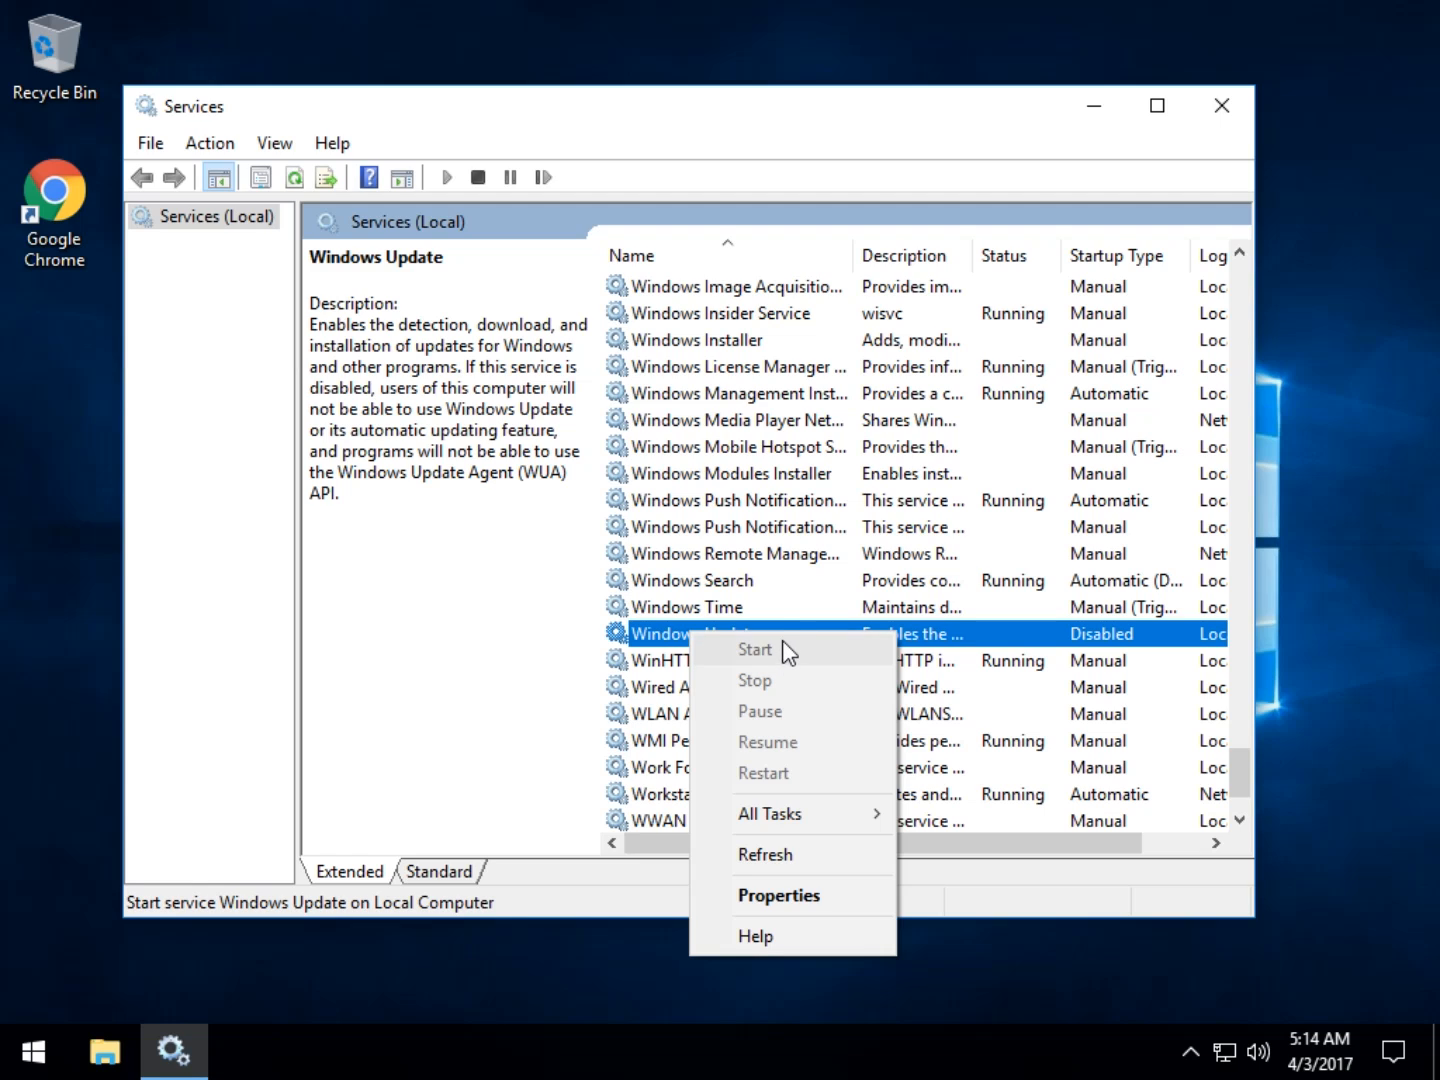
mouse_move(776, 686)
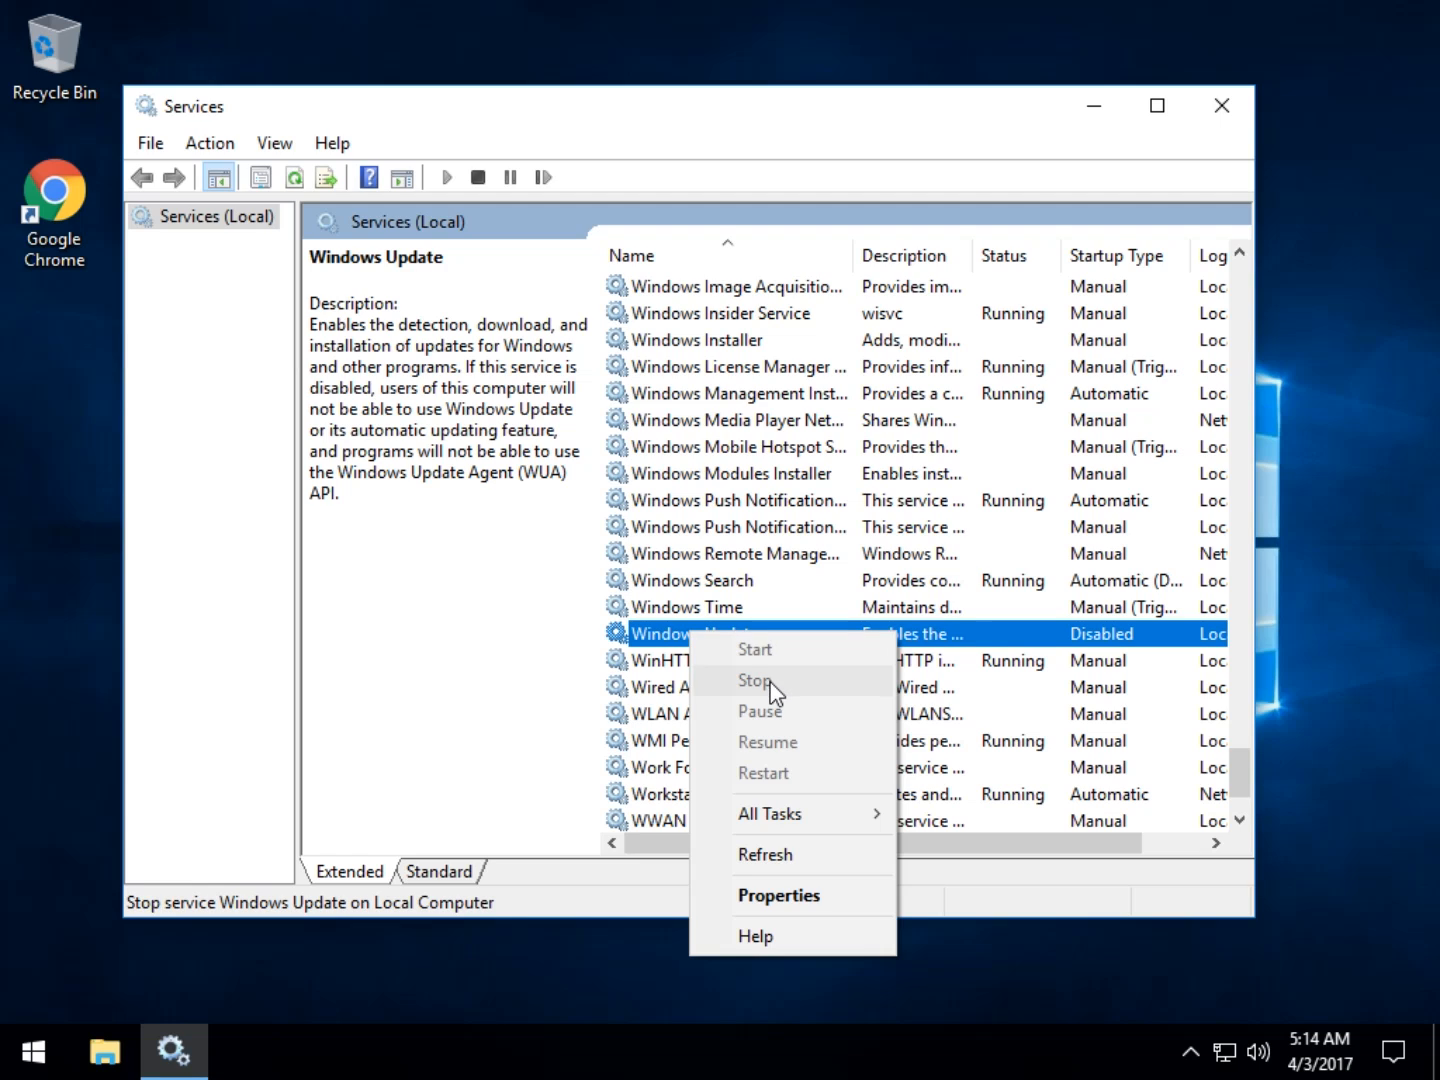
mouse_move(795, 688)
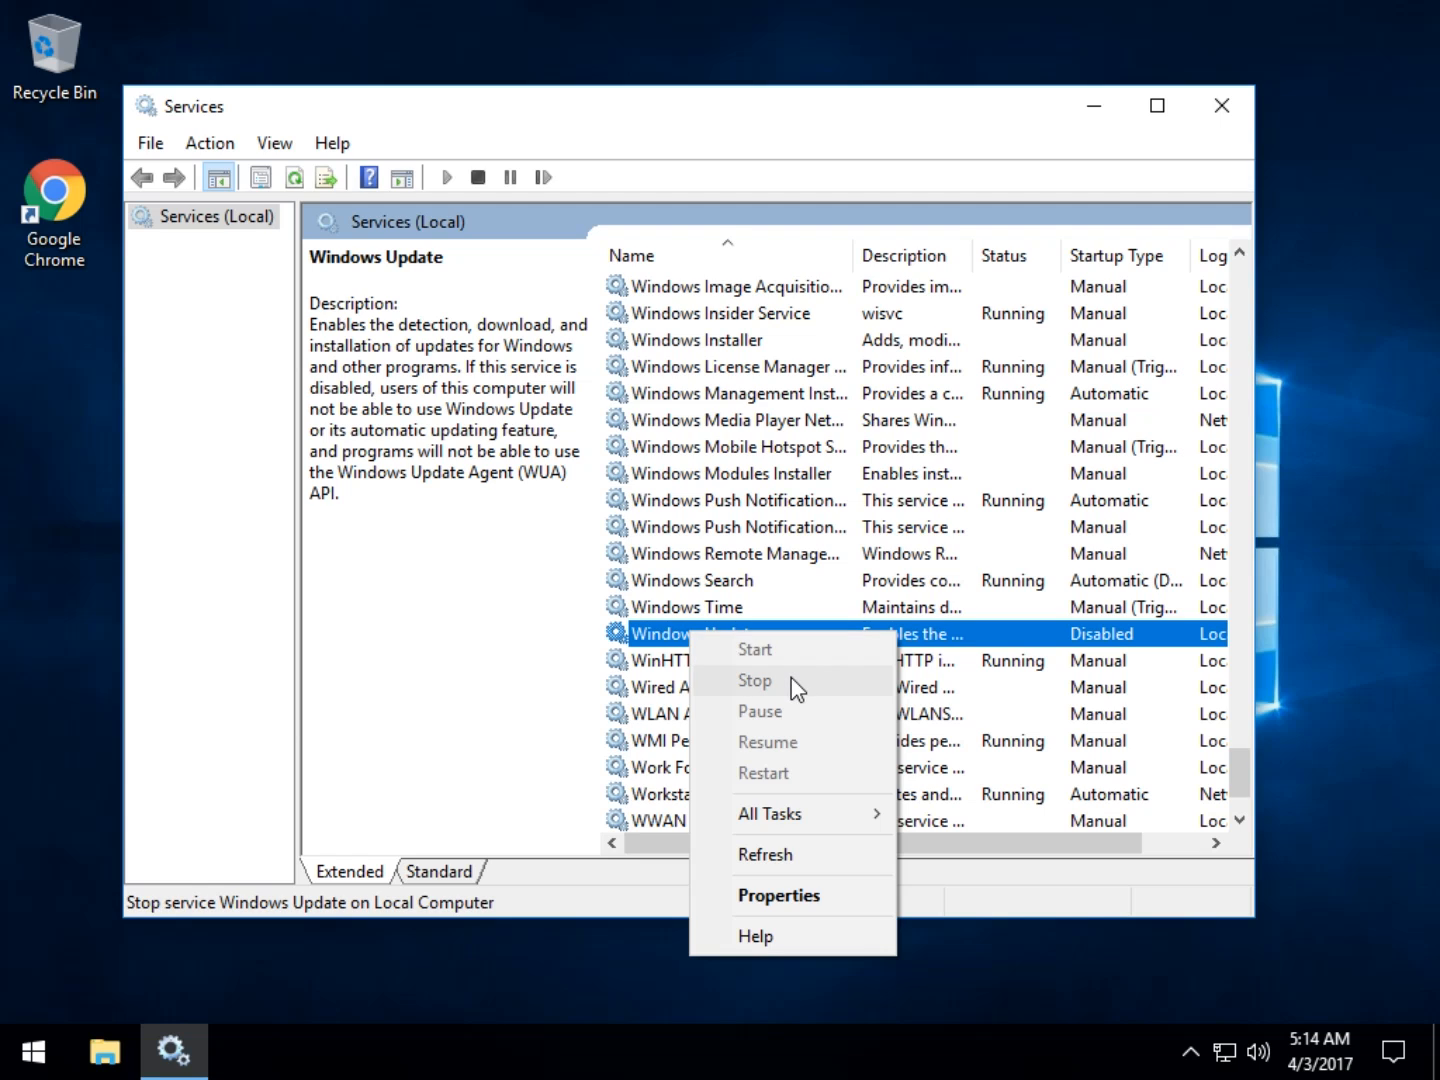
mouse_move(780, 681)
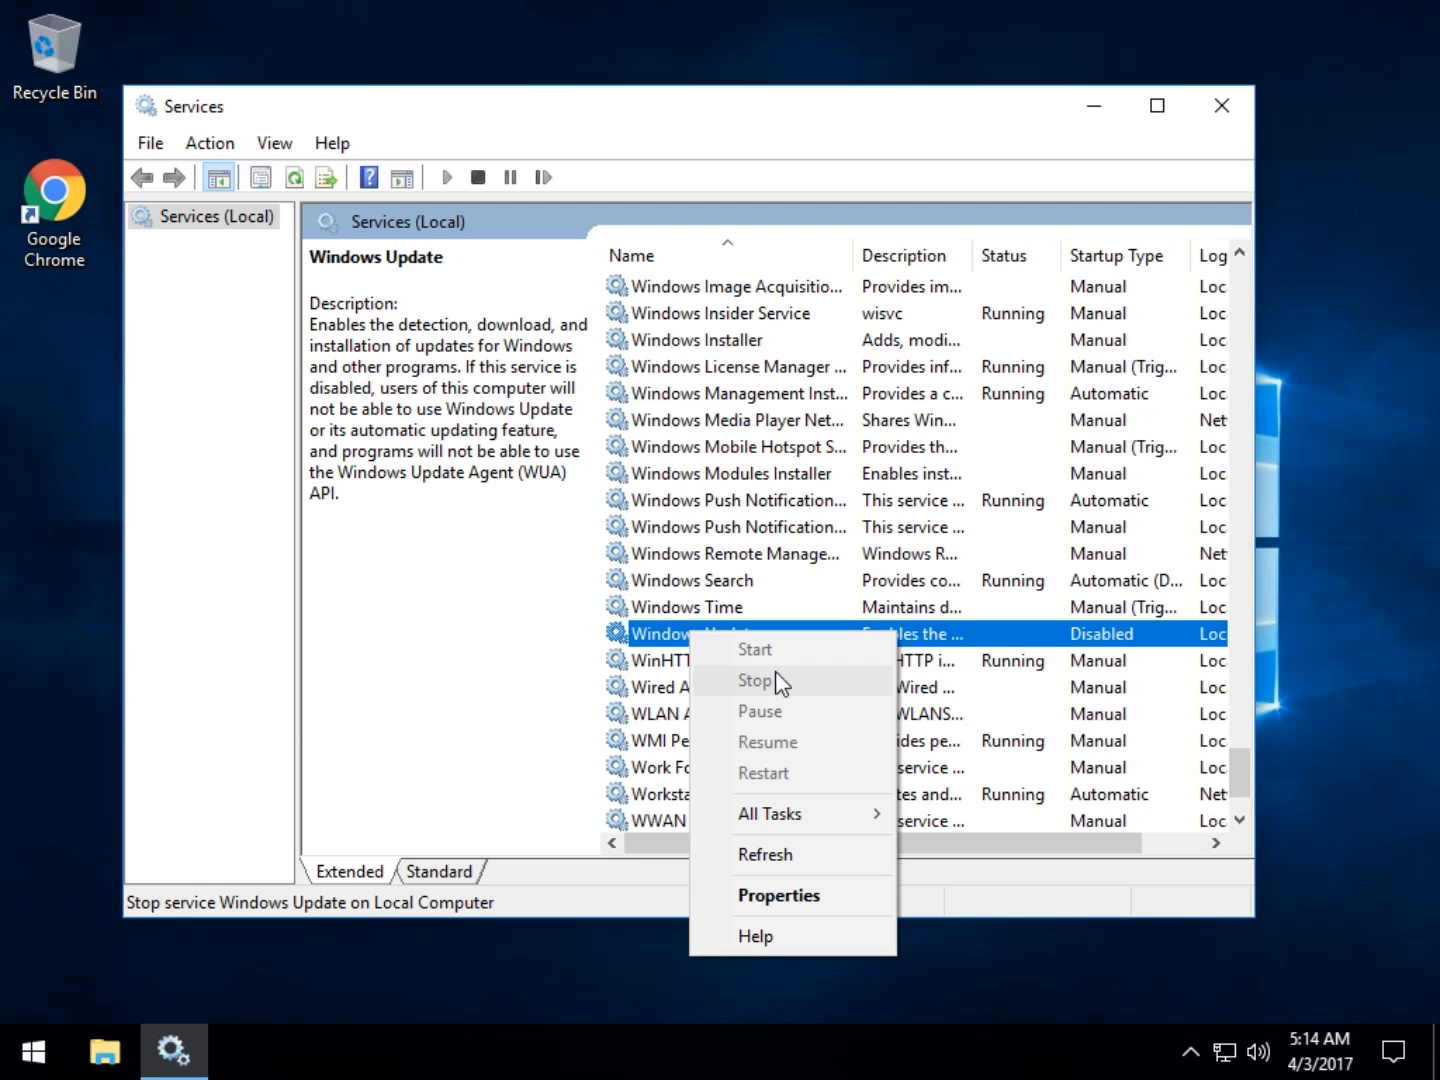
mouse_move(810, 763)
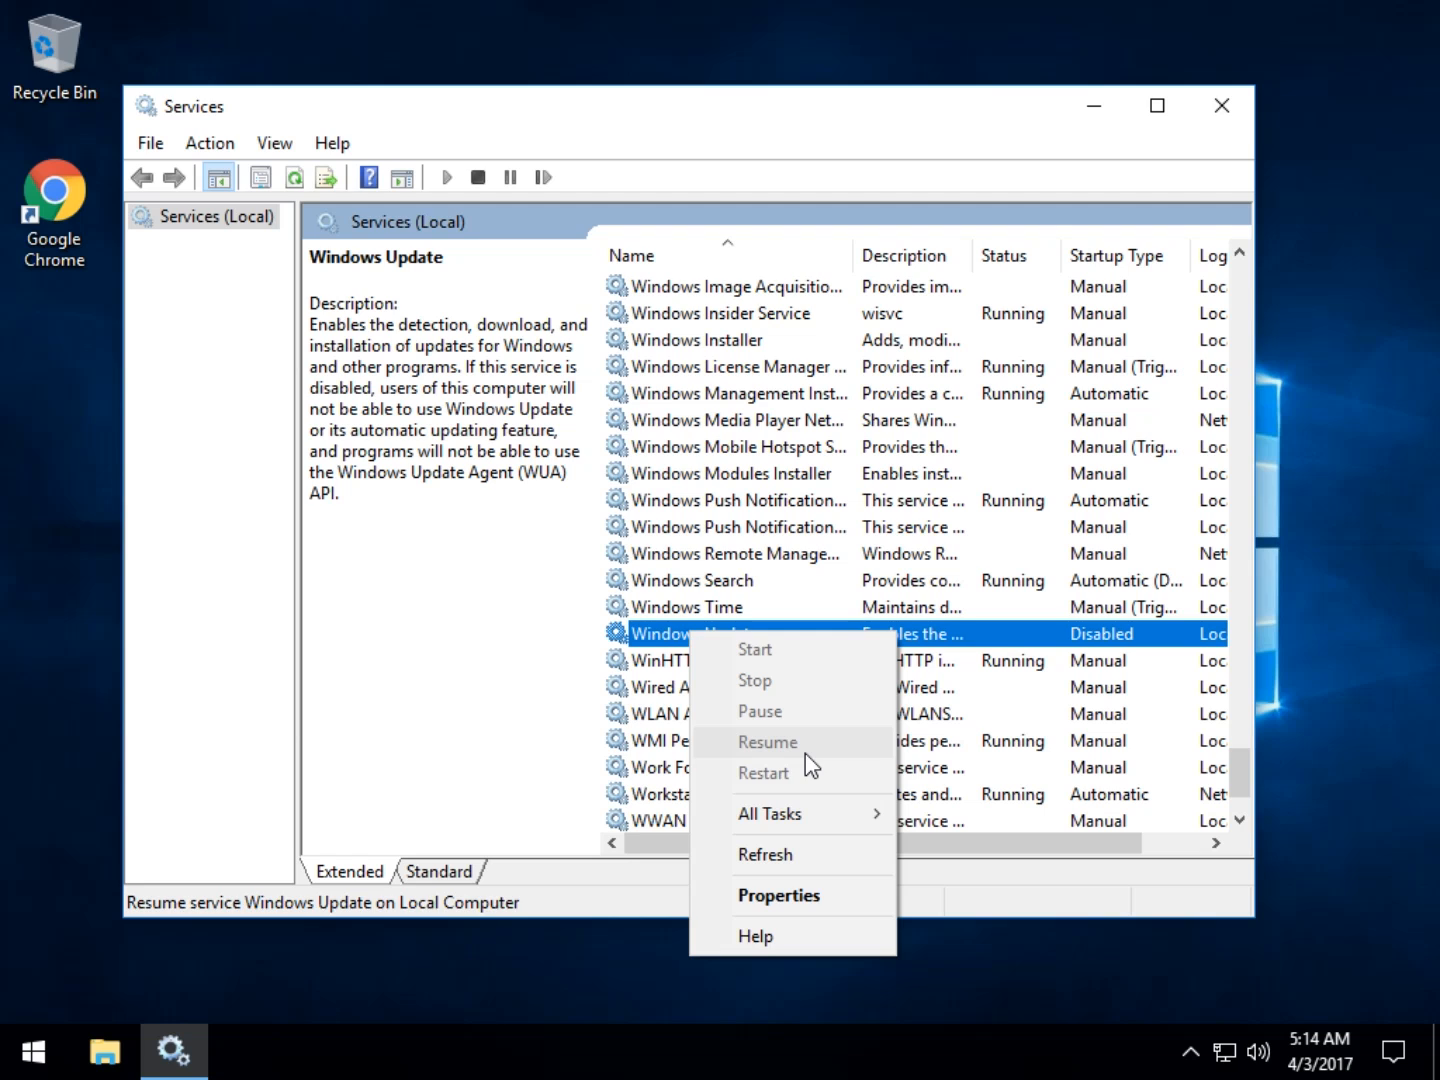
mouse_move(778, 895)
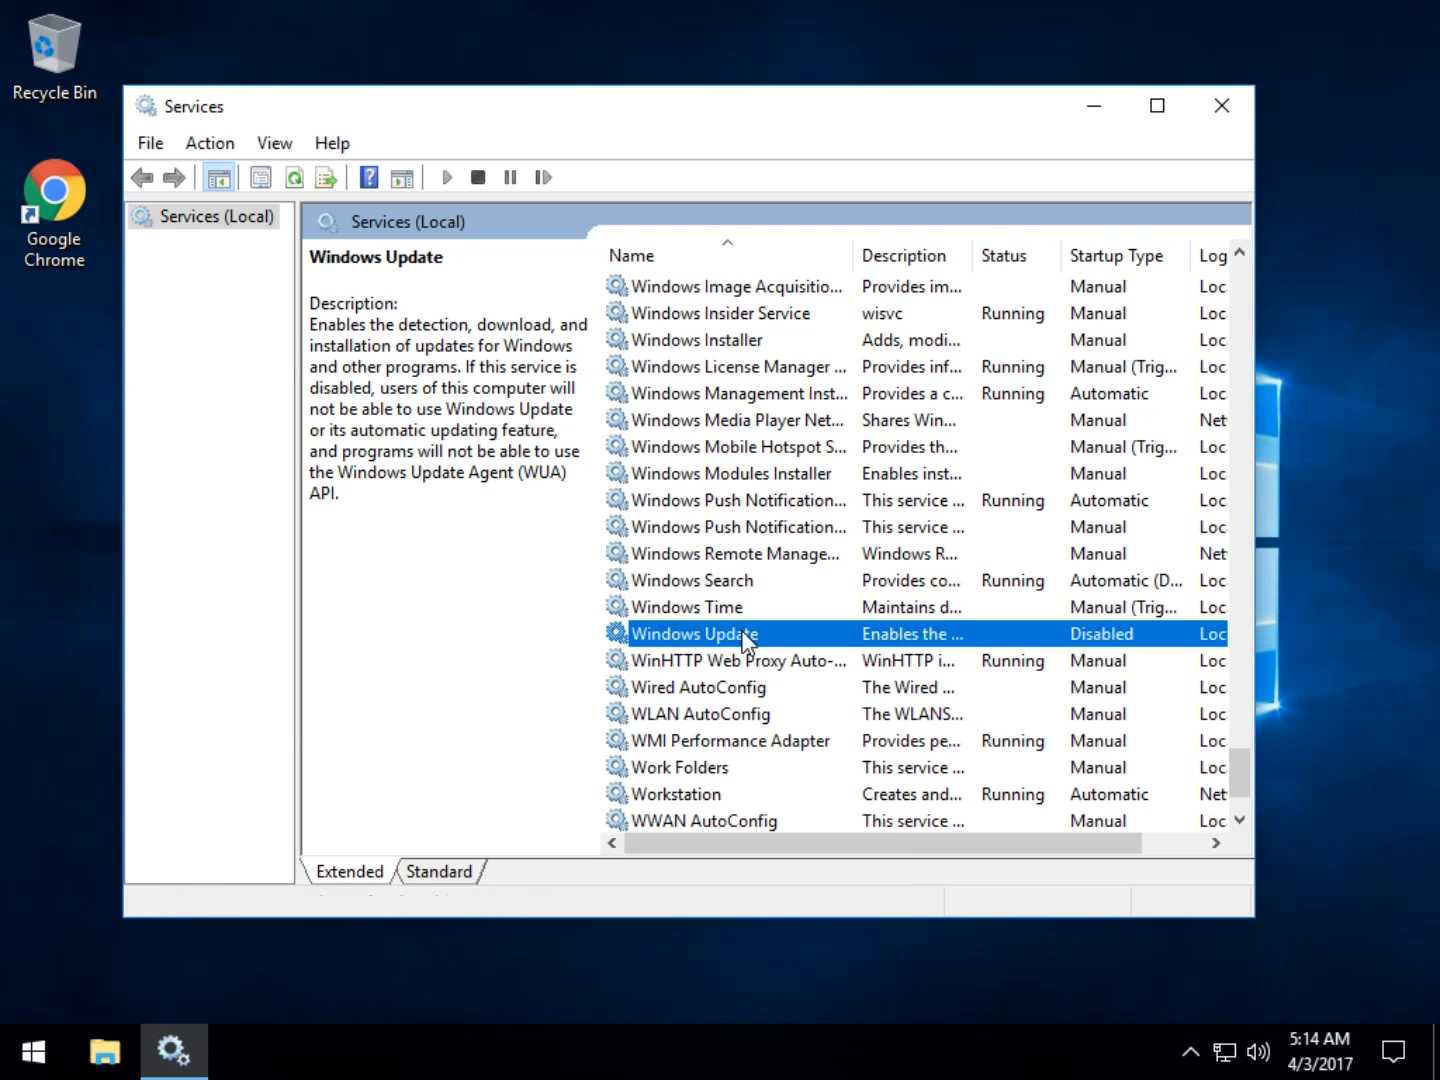
Step: In Windows Update properties, switch startup type to Manual, then back to Disabled
double_click(694, 633)
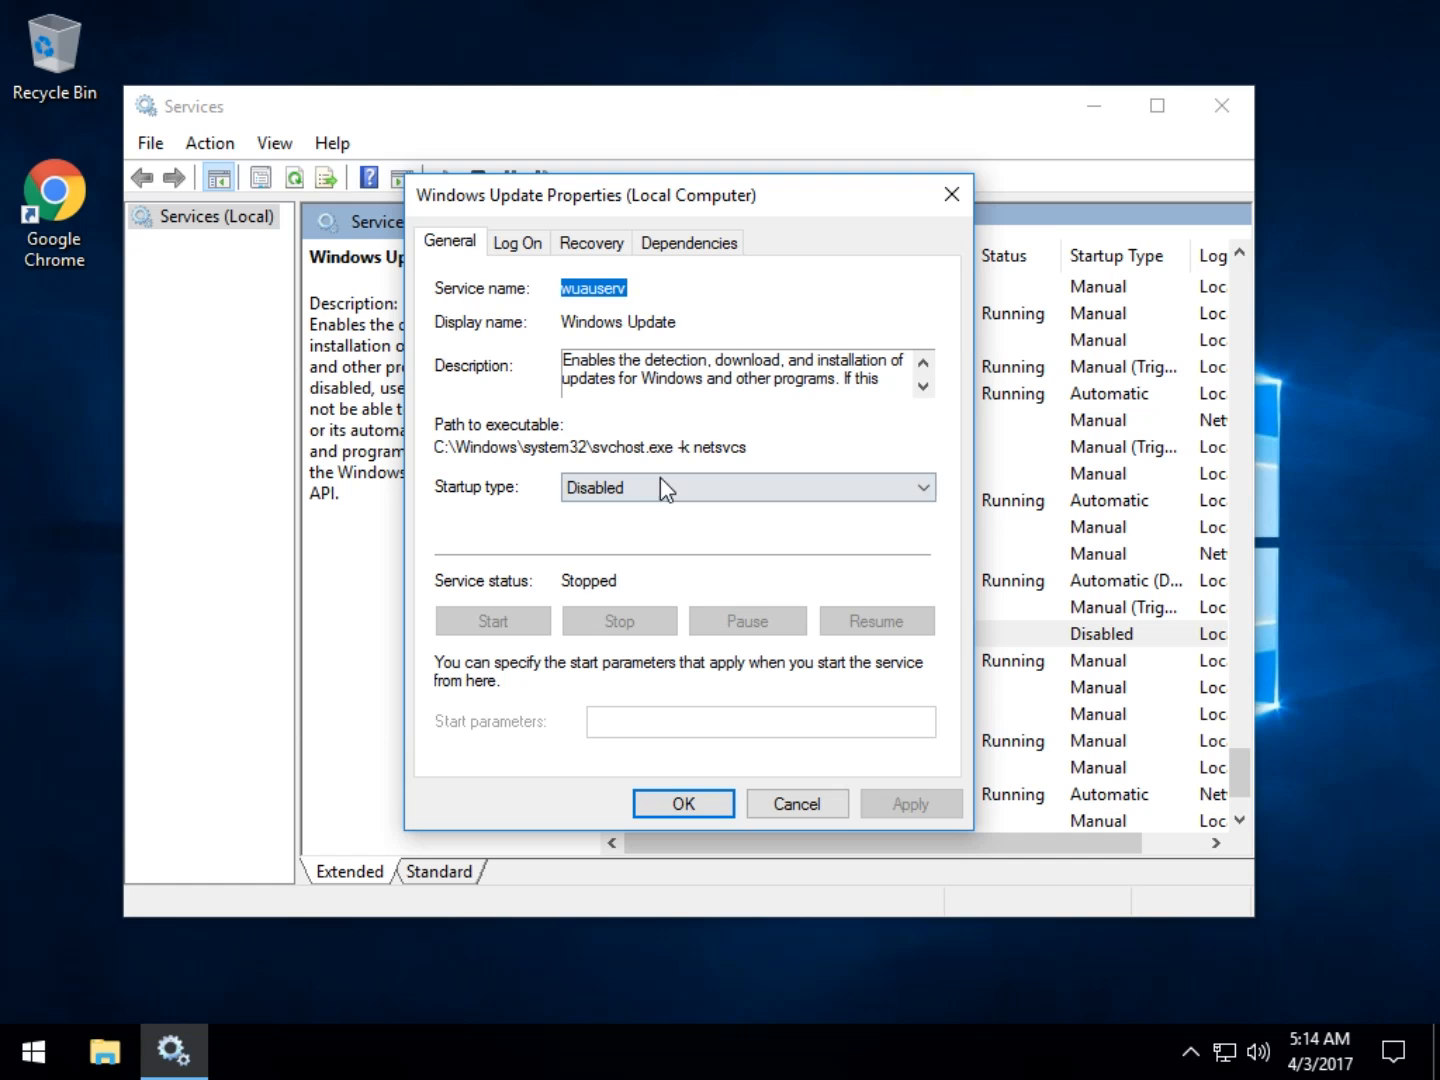
left_click(746, 487)
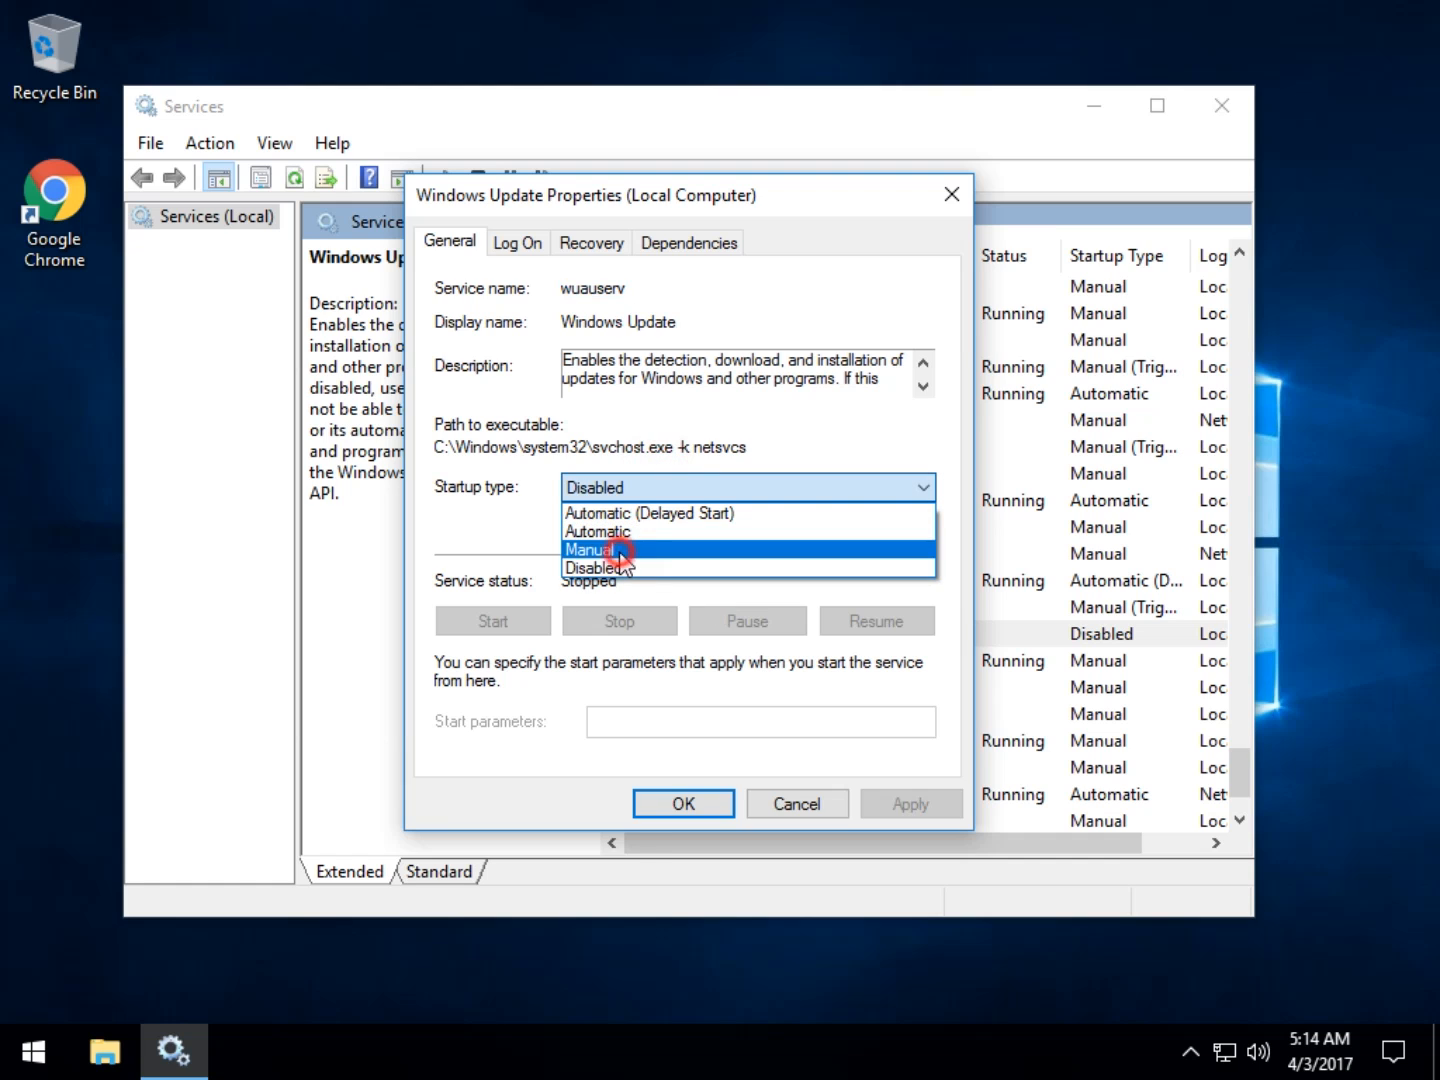
left_click(594, 549)
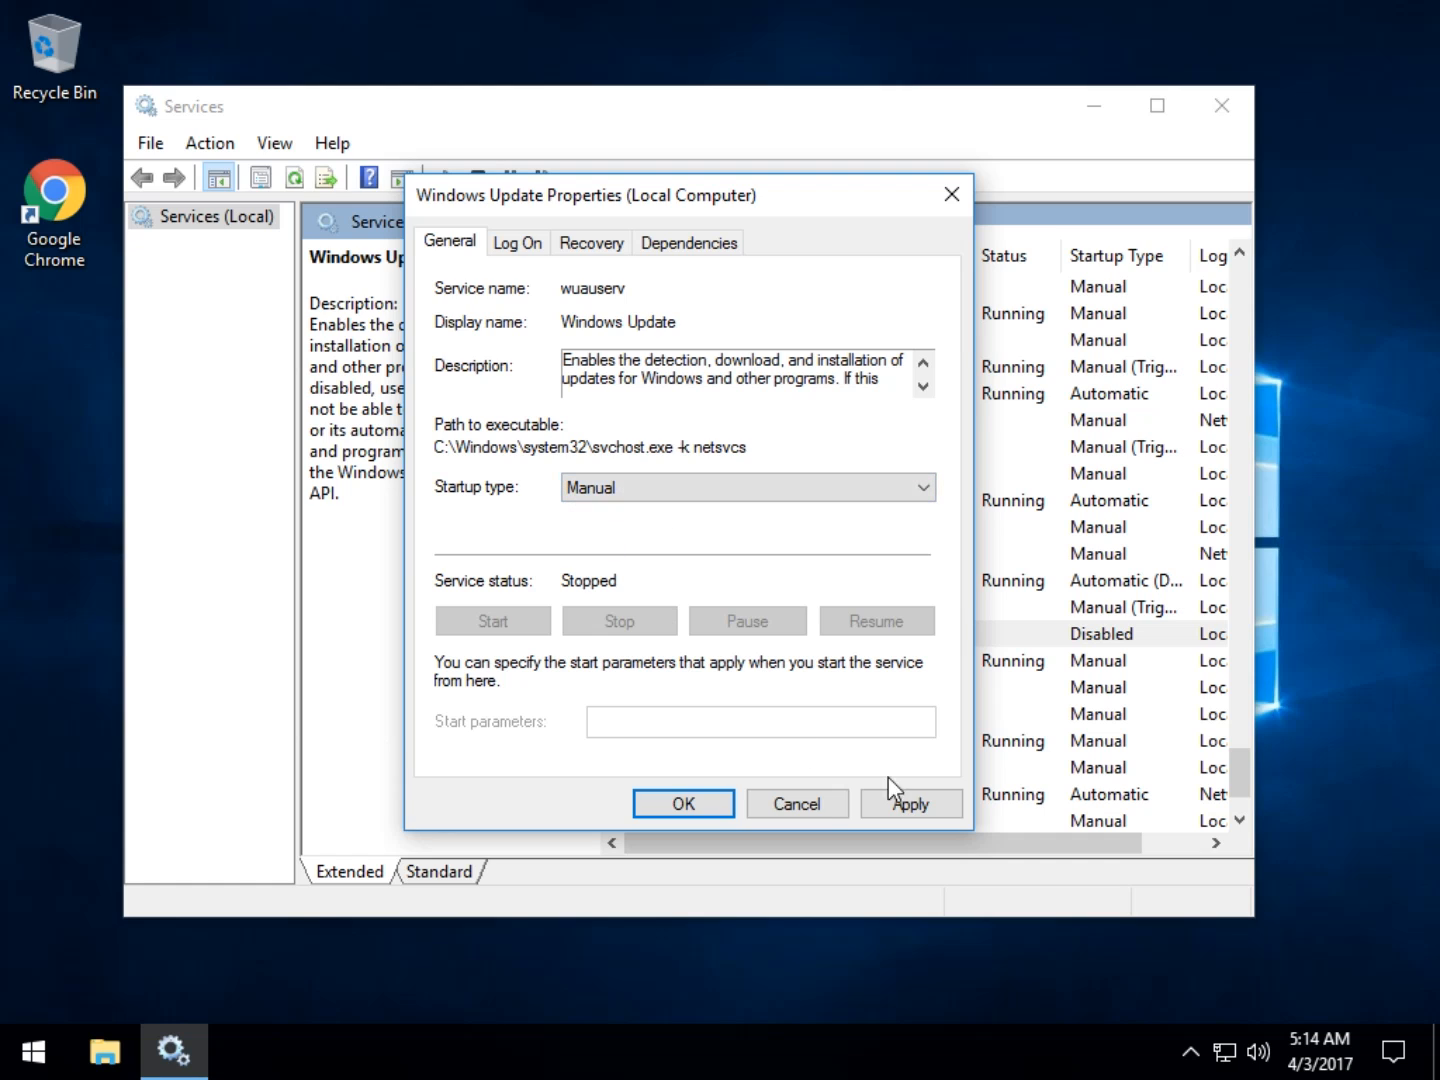
left_click(747, 488)
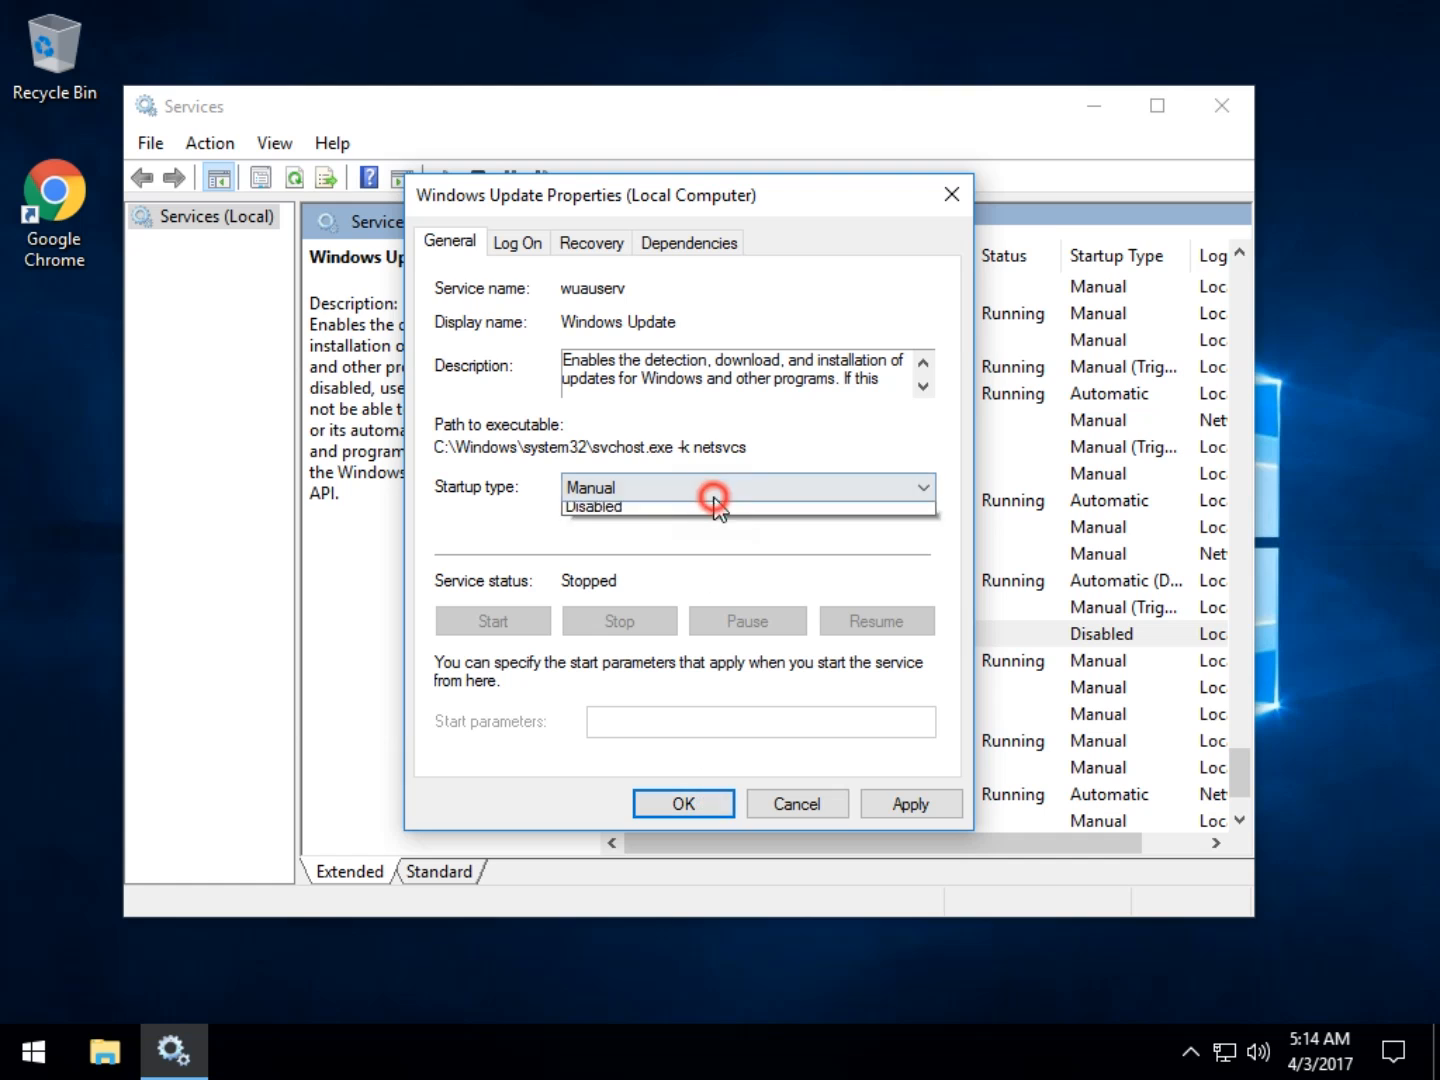
left_click(592, 506)
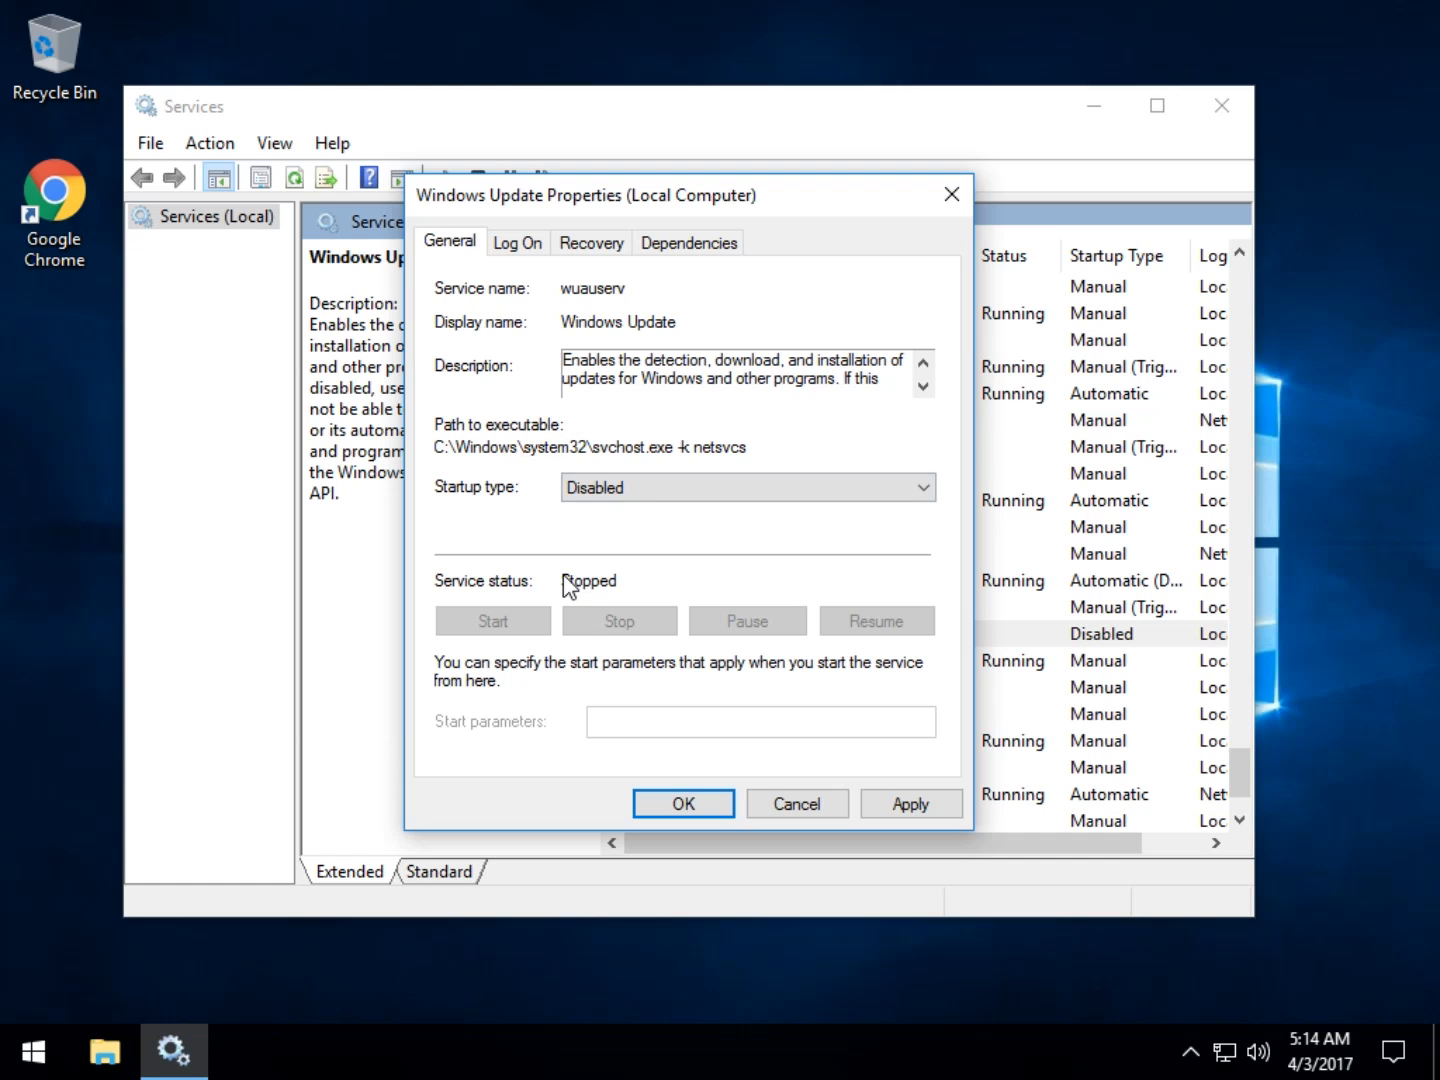
Step: Apply the Disabled startup setting and close the Services window
left_click(910, 803)
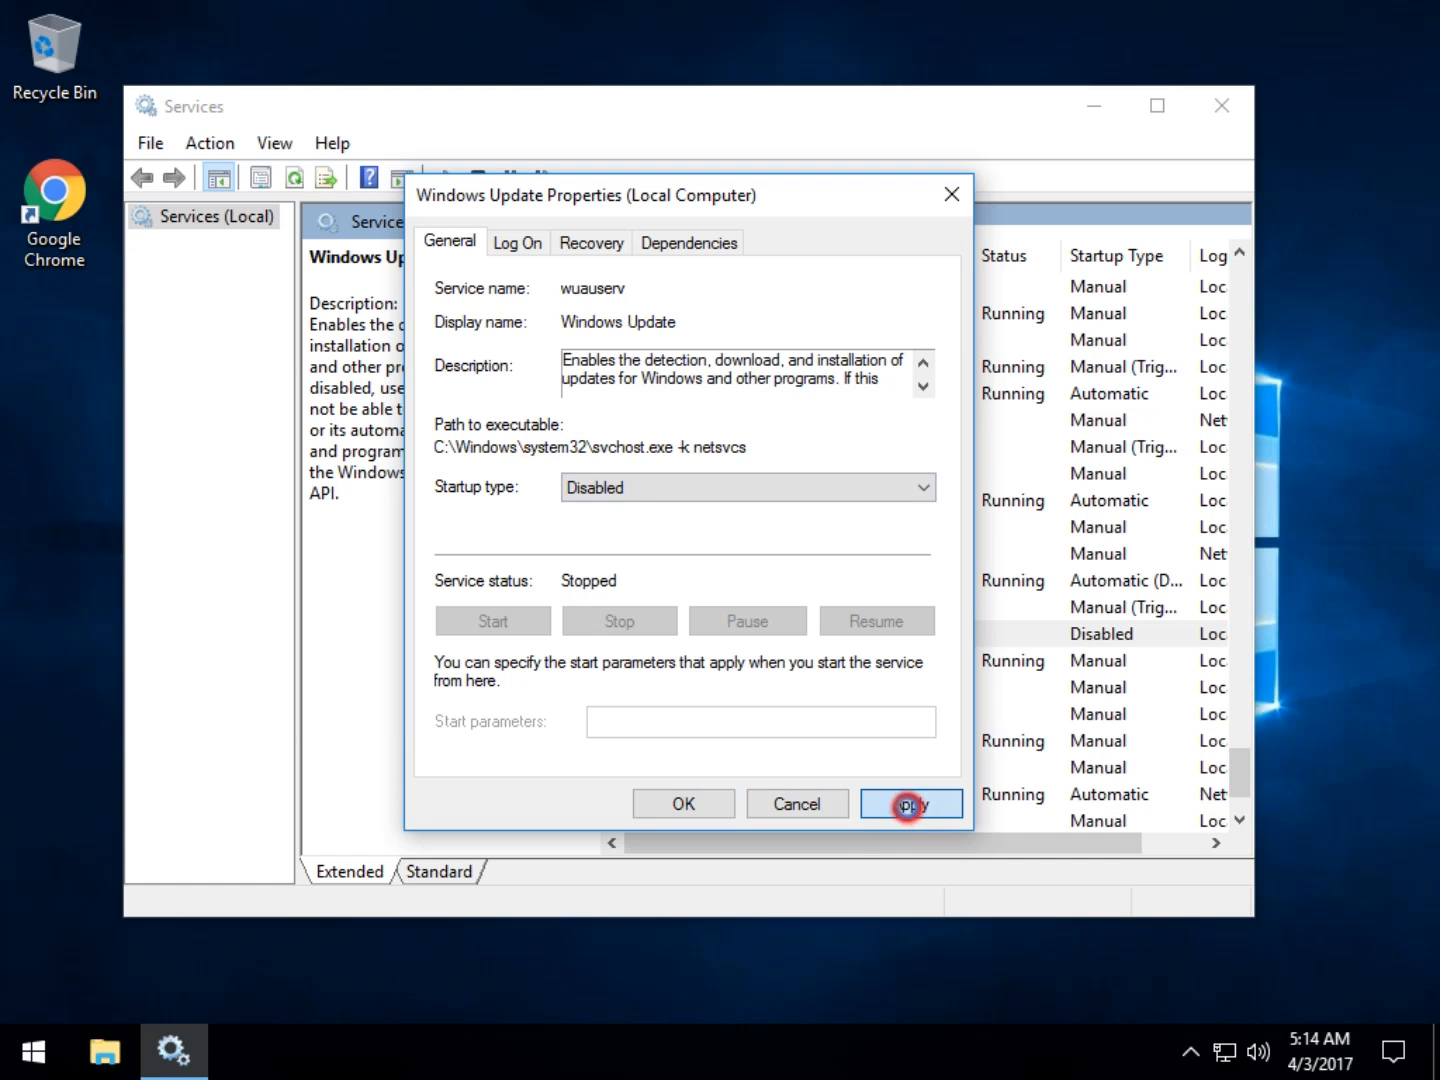
left_click(909, 803)
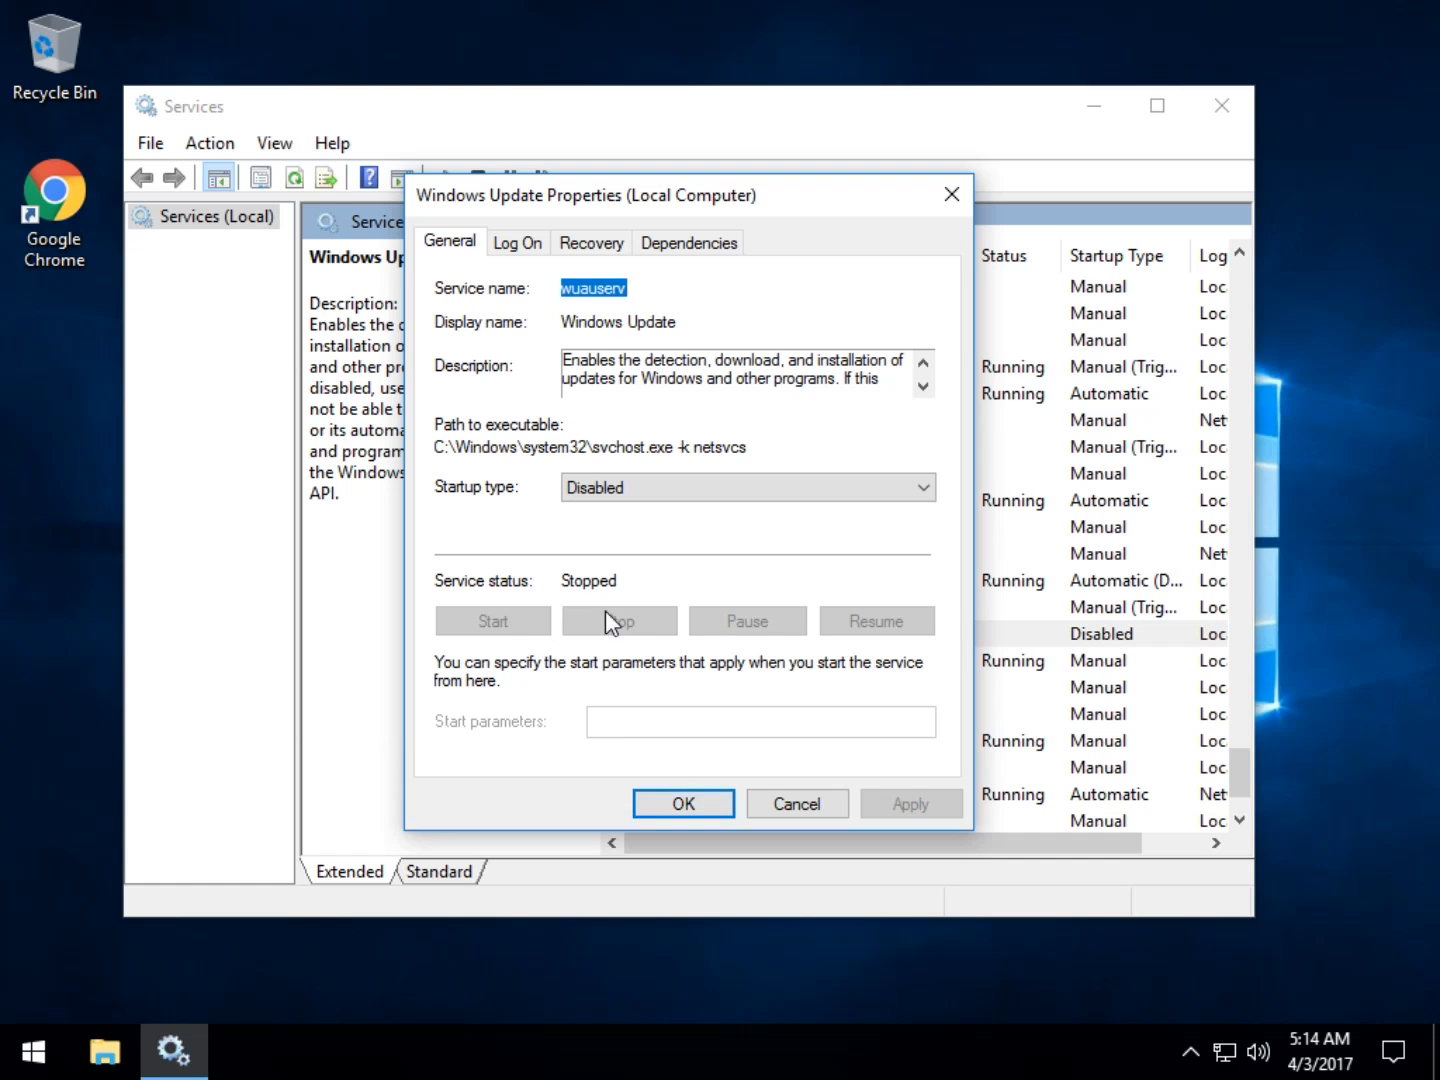
mouse_move(645, 645)
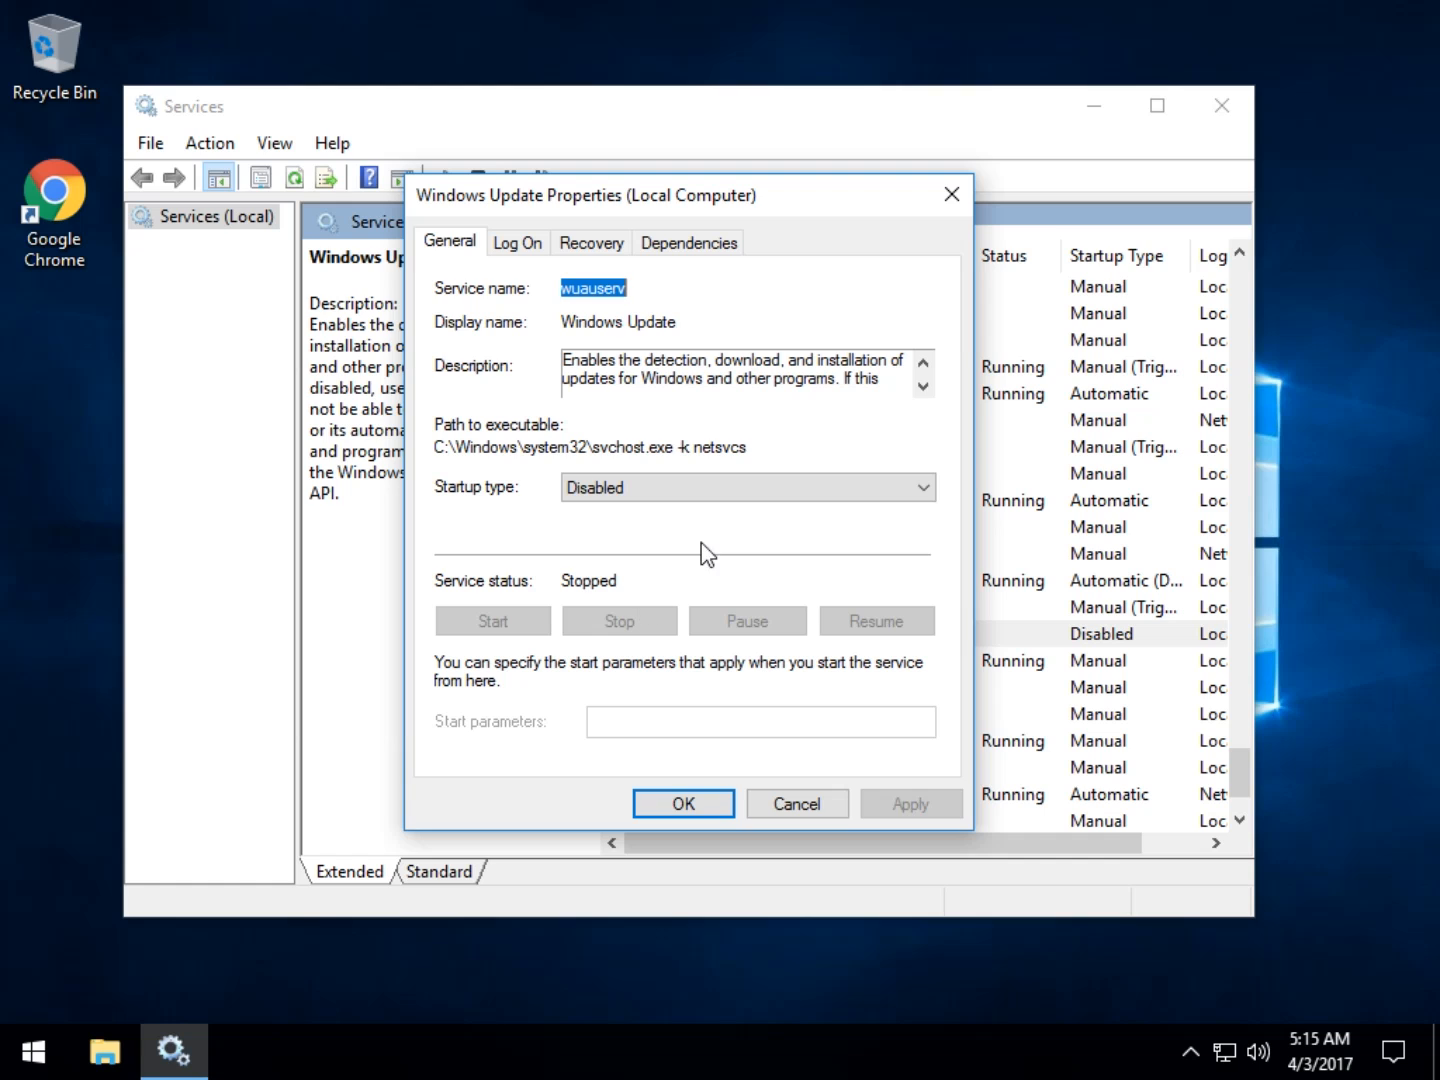
left_click(600, 488)
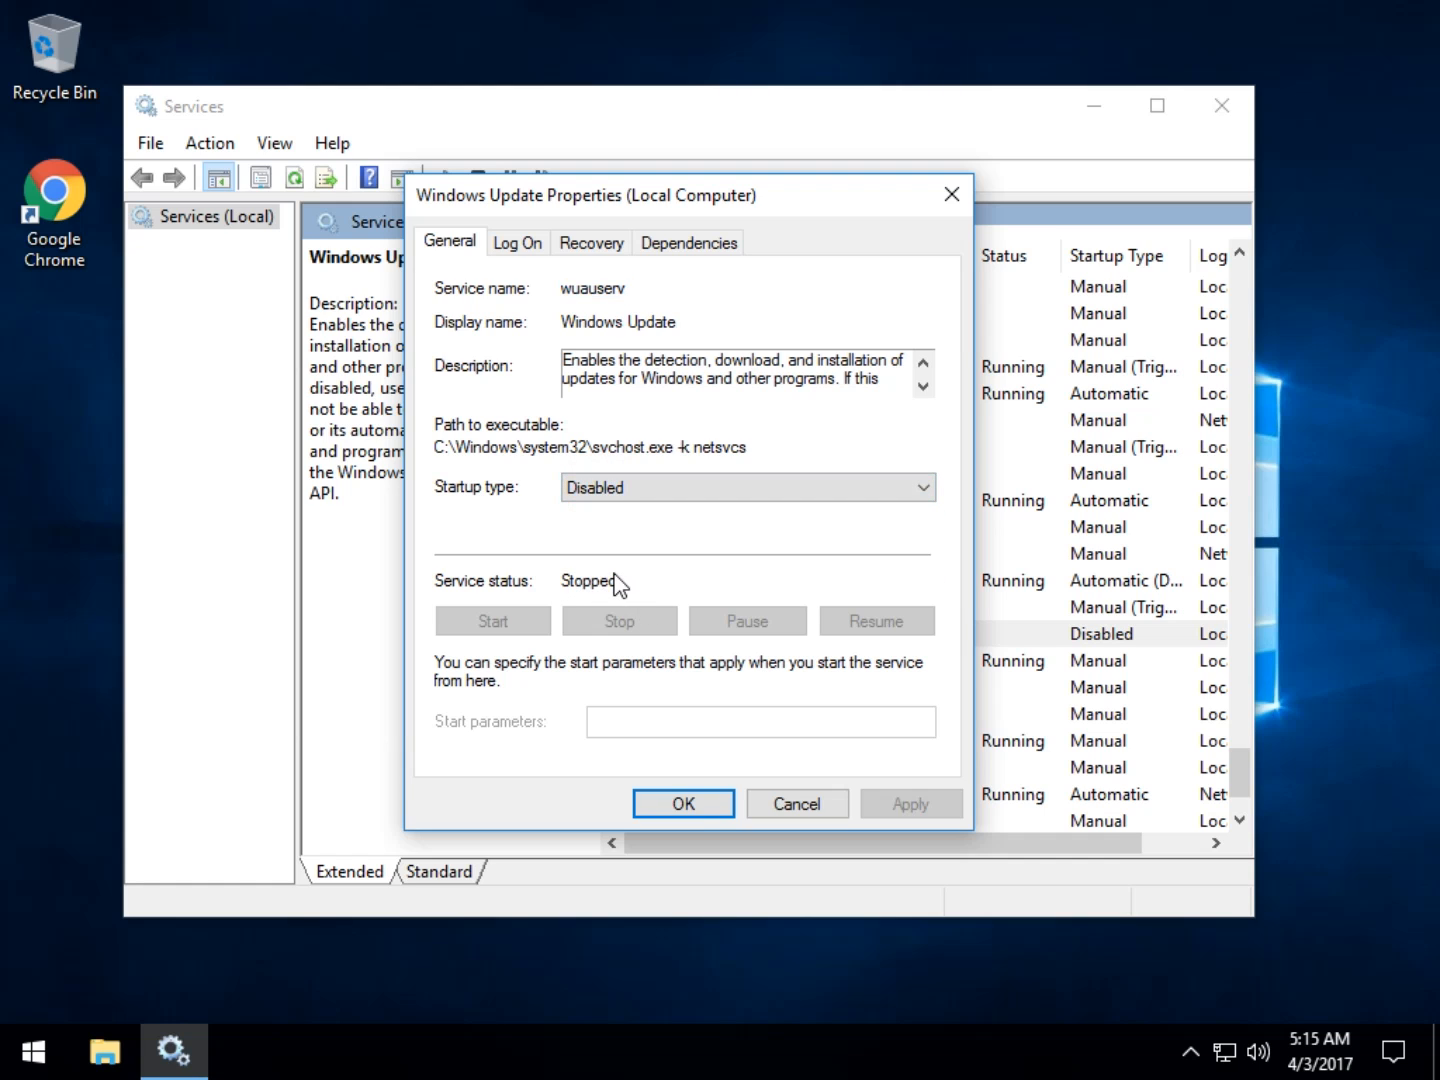
mouse_move(628, 640)
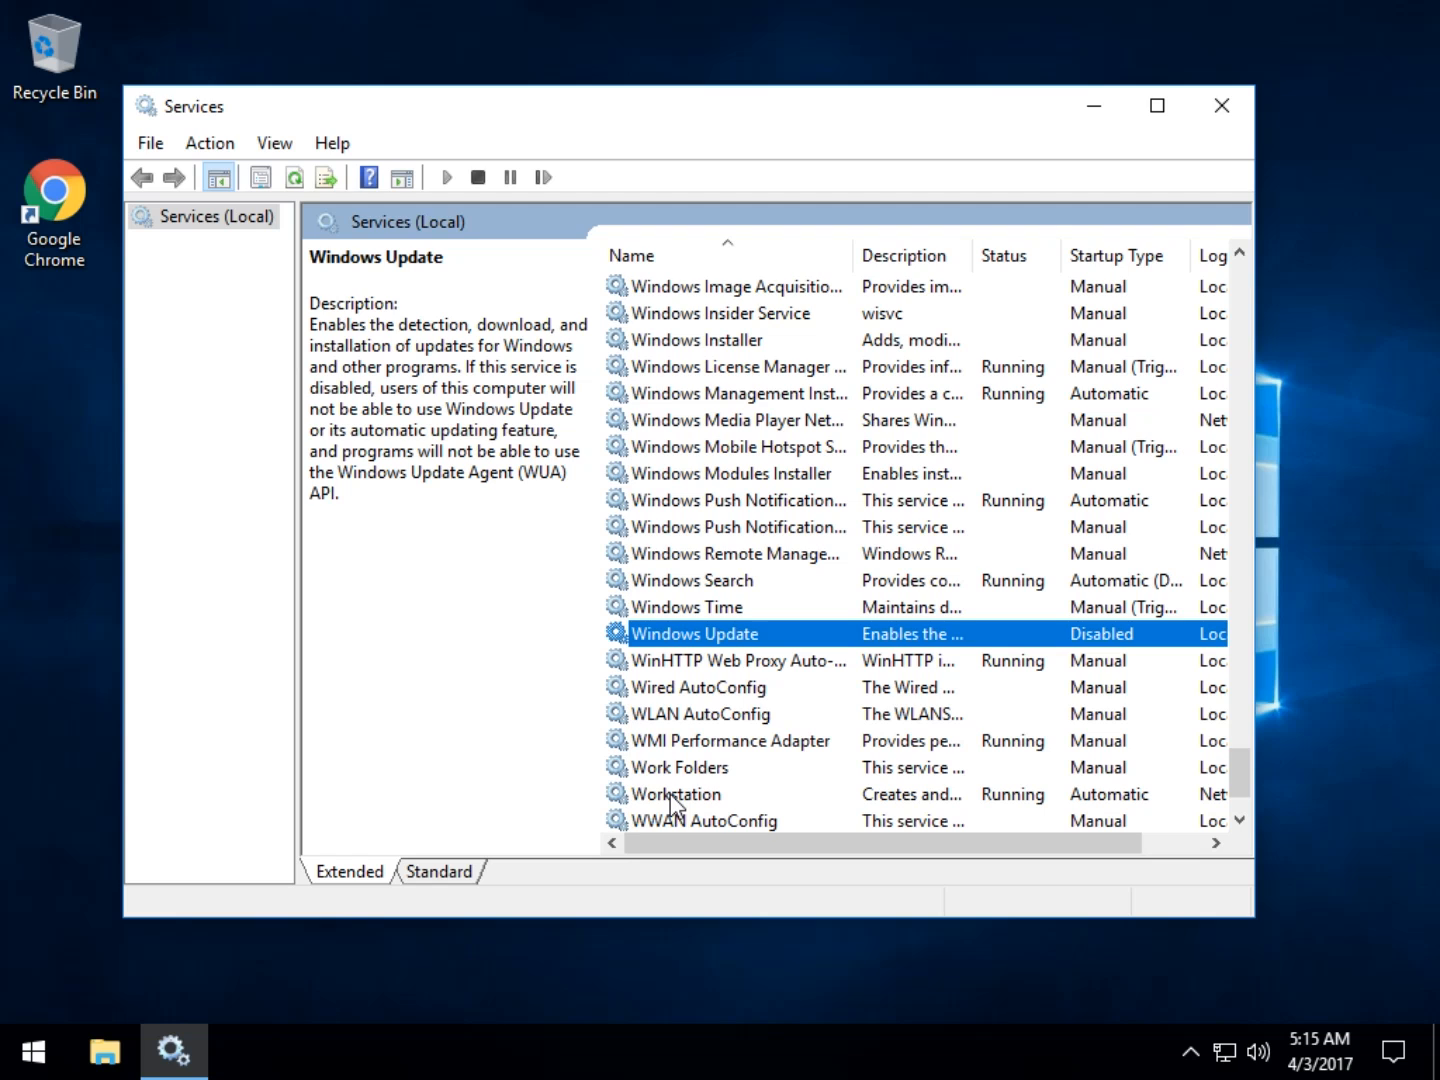
mouse_move(1143, 149)
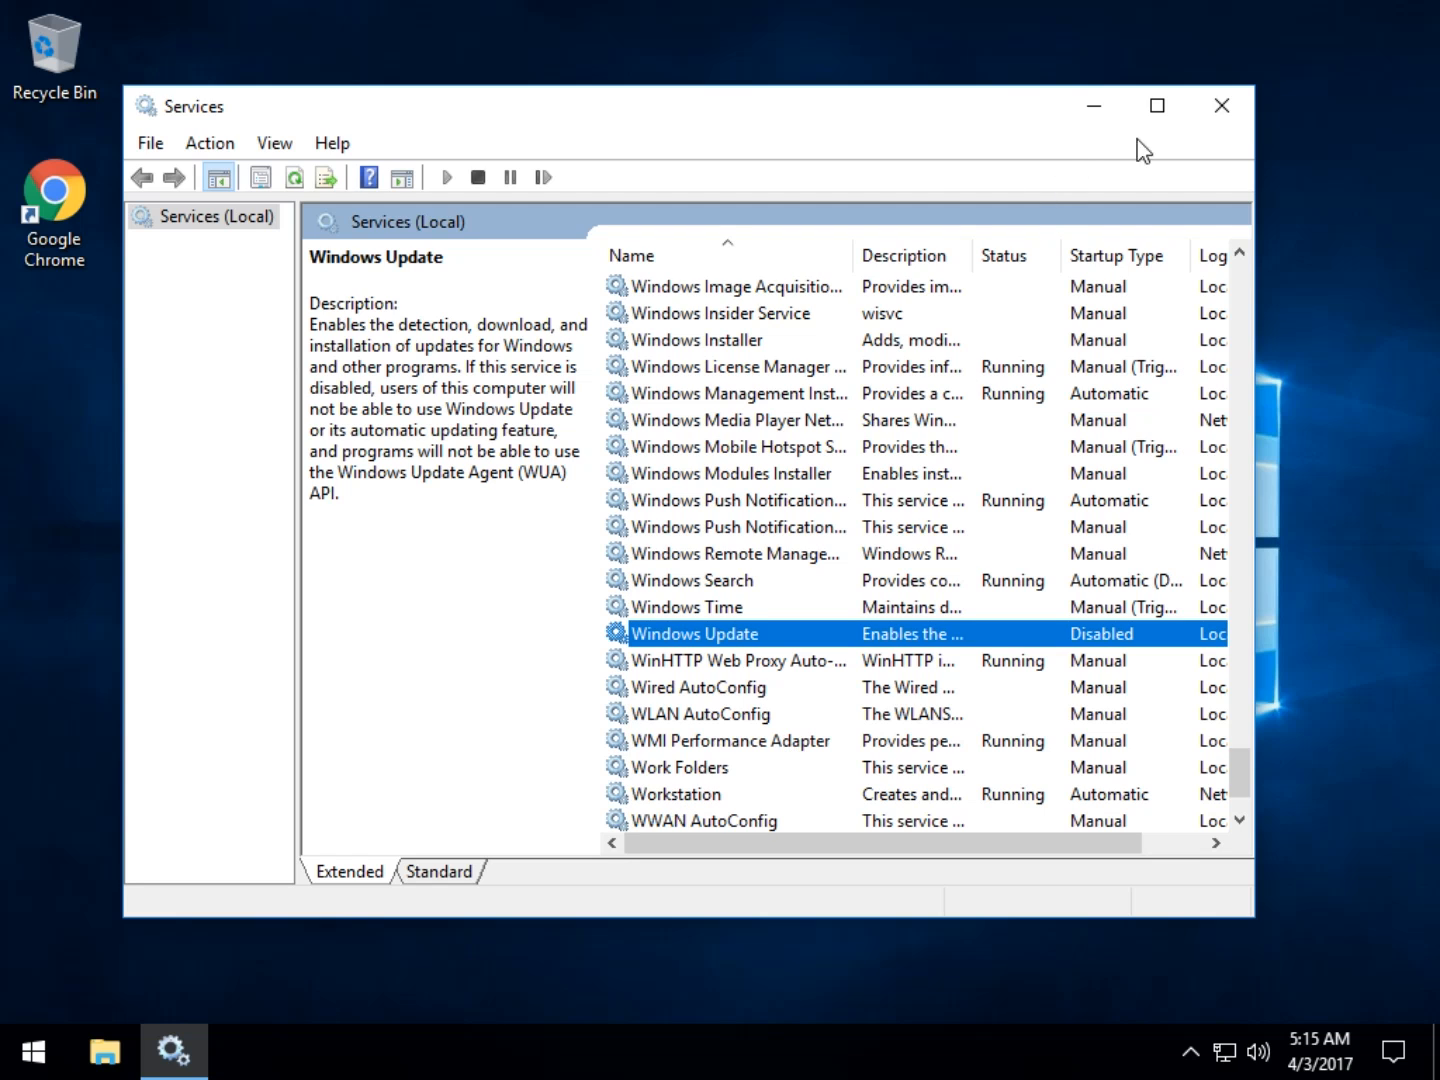
mouse_move(1221, 105)
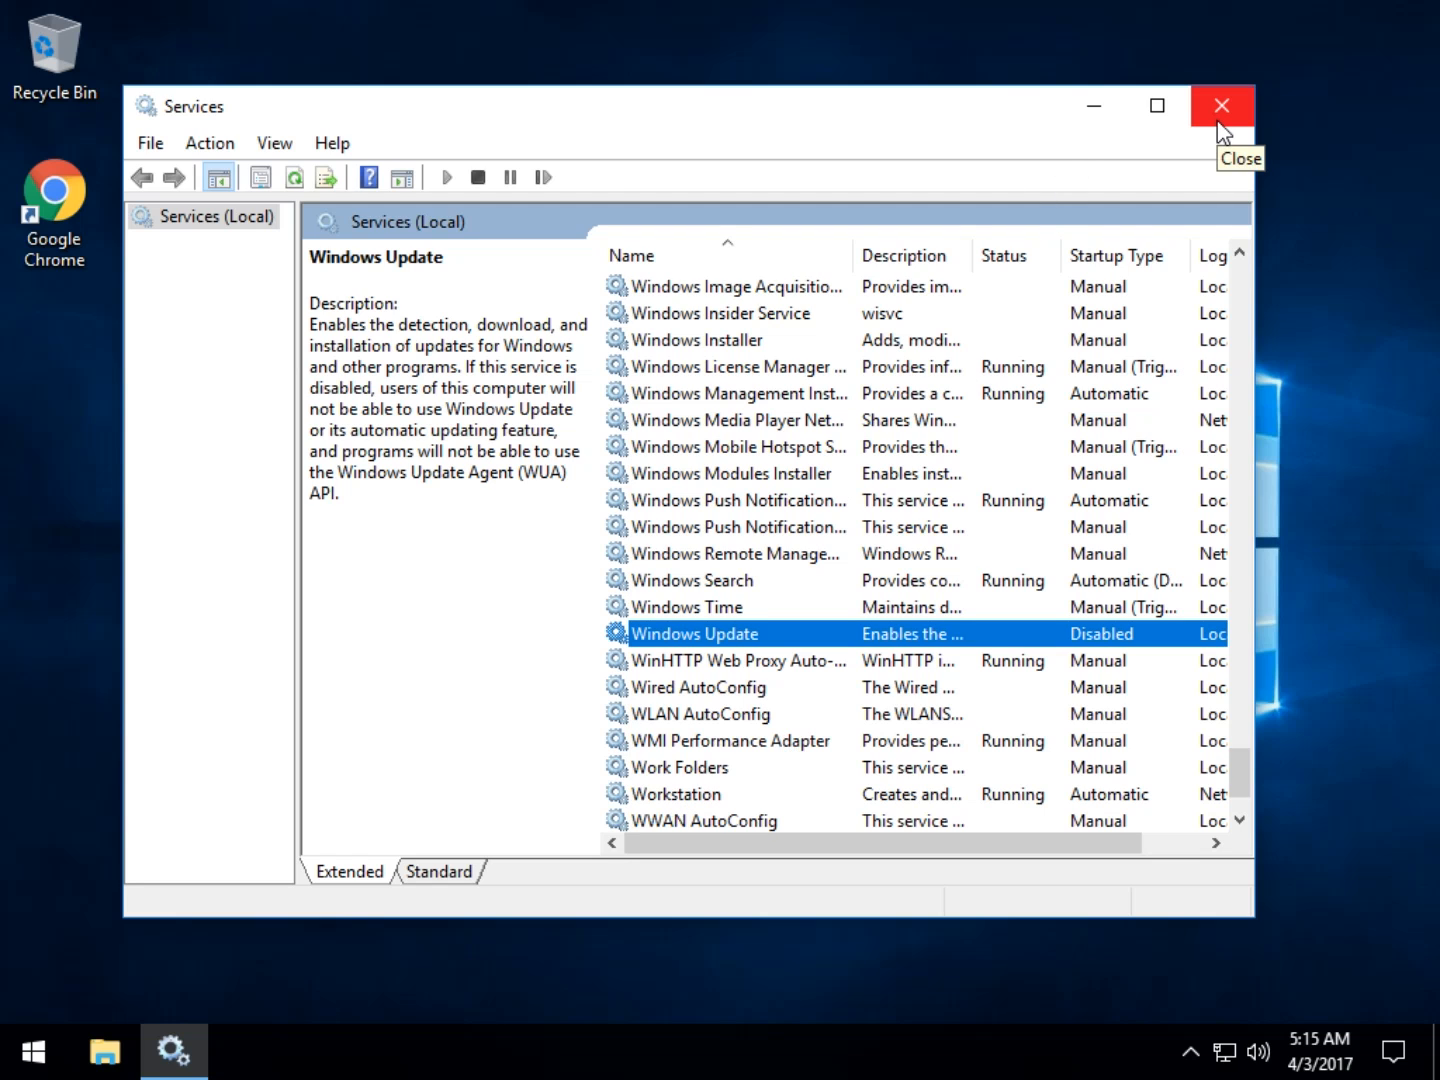
left_click(1221, 105)
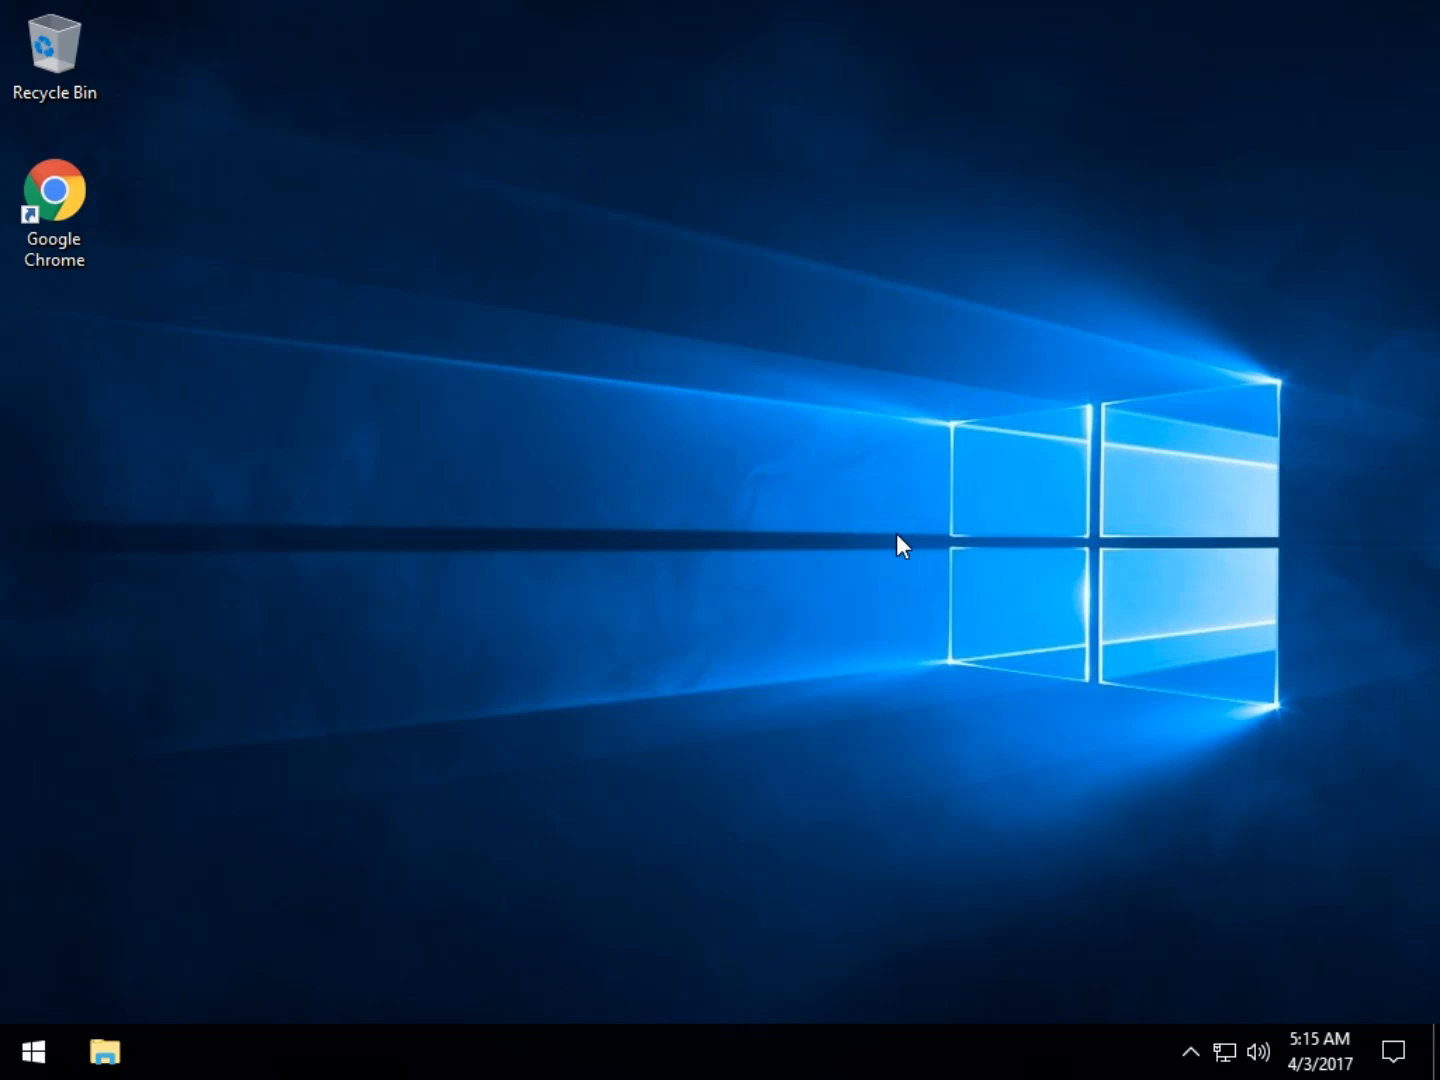
mouse_move(689, 701)
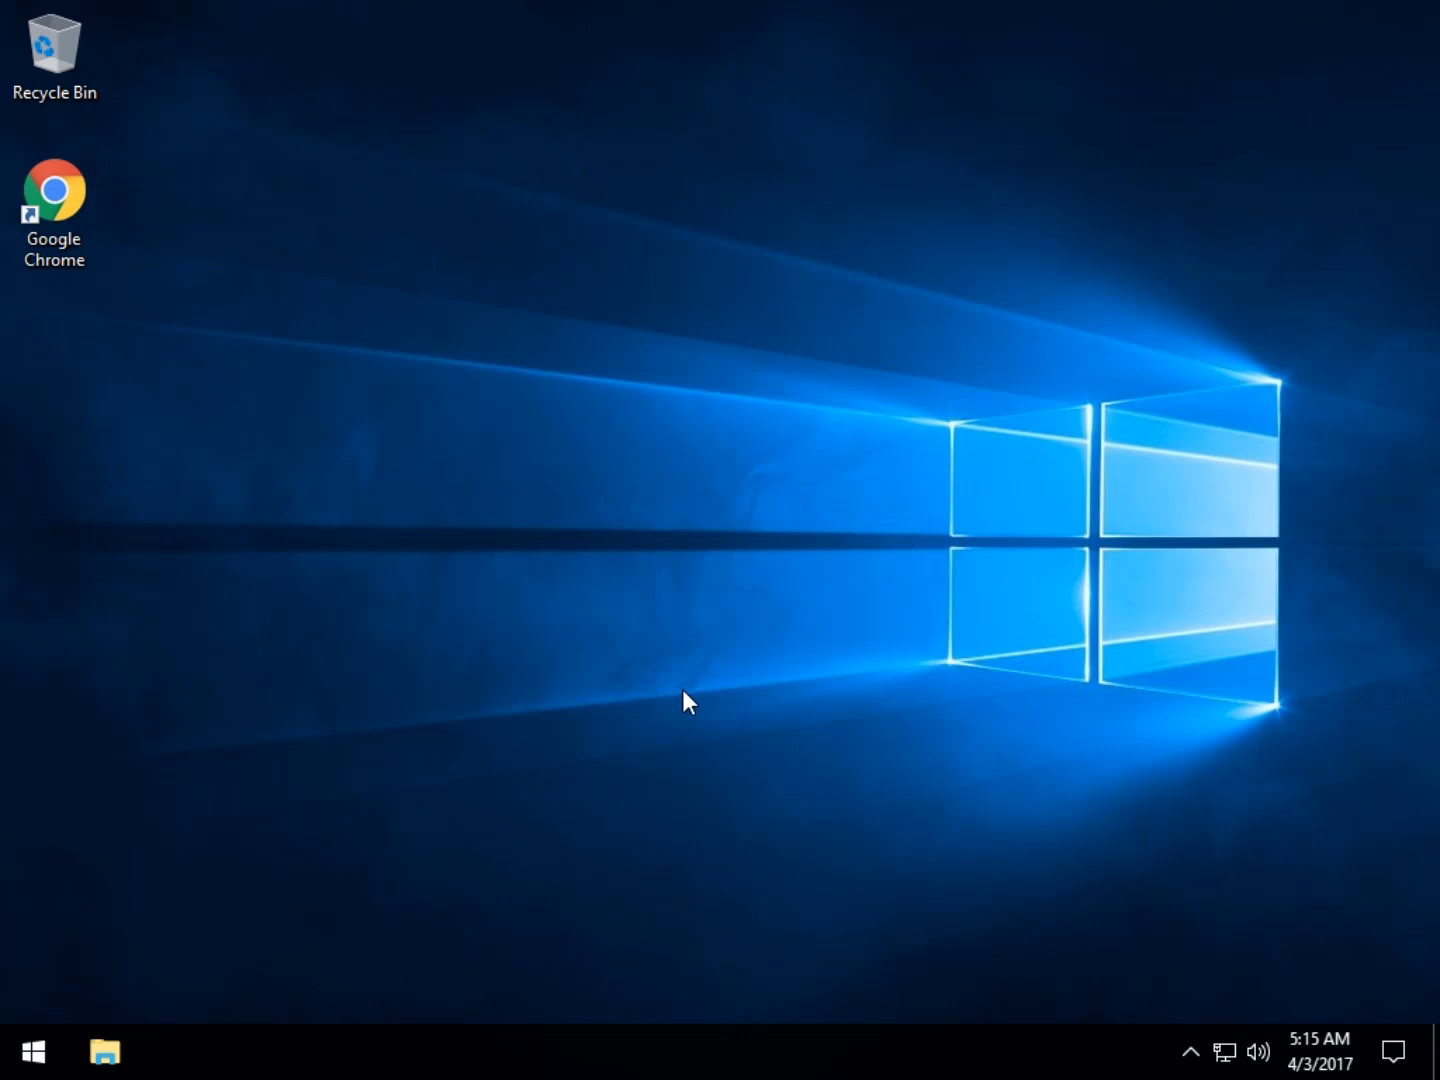
mouse_move(1258, 973)
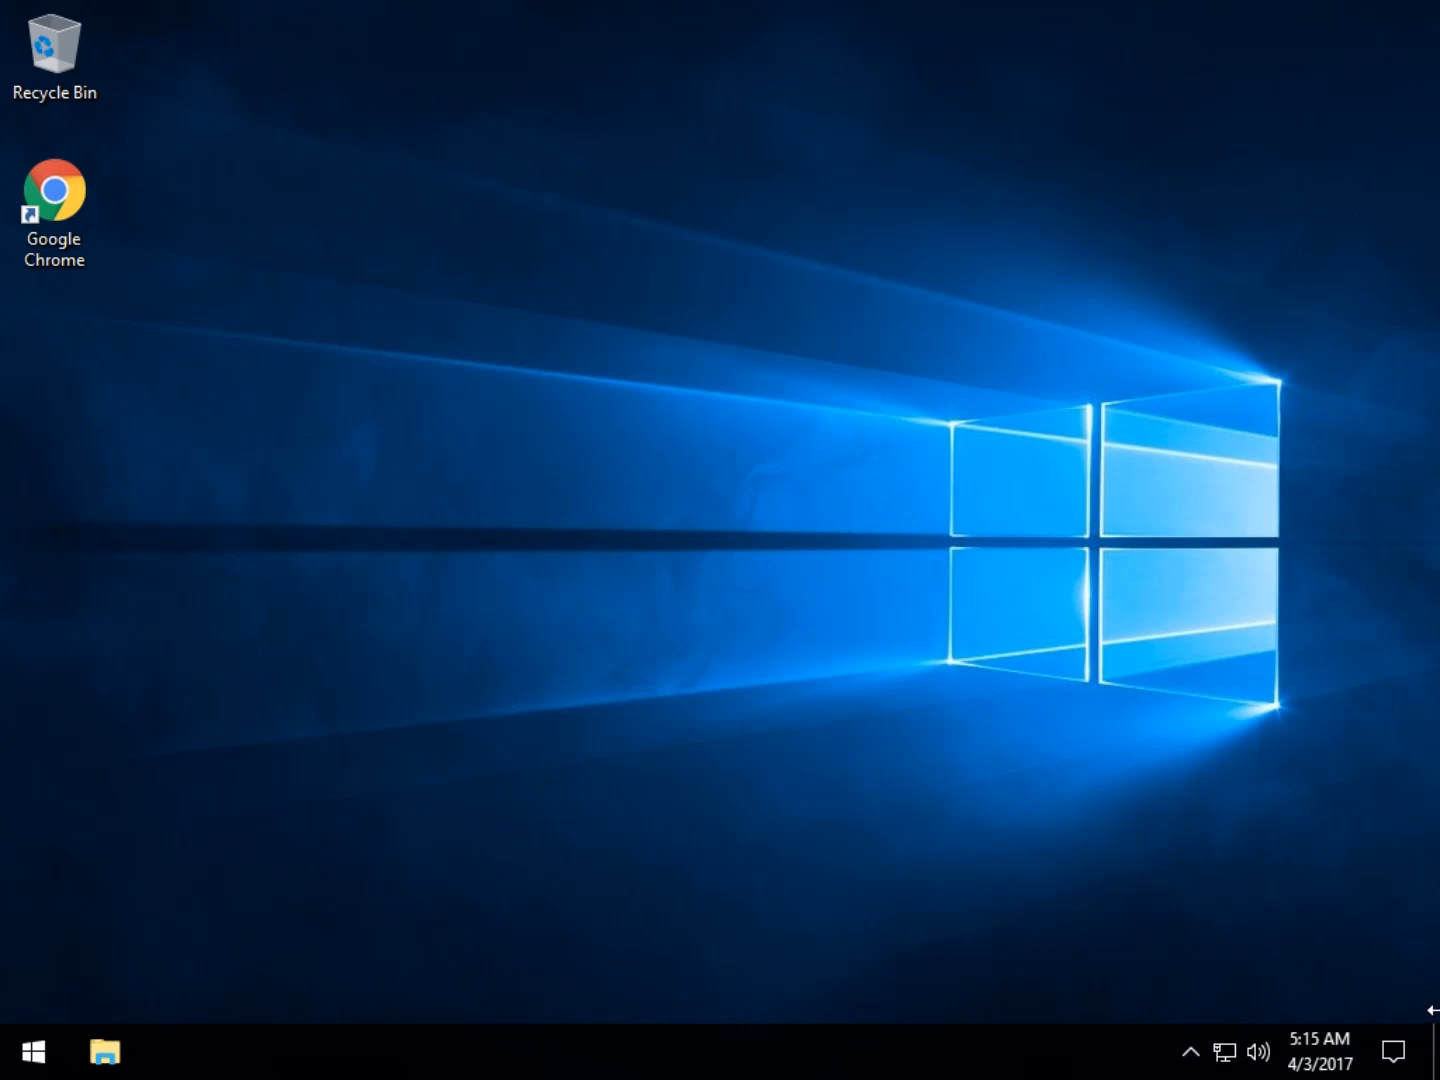
mouse_move(1217, 978)
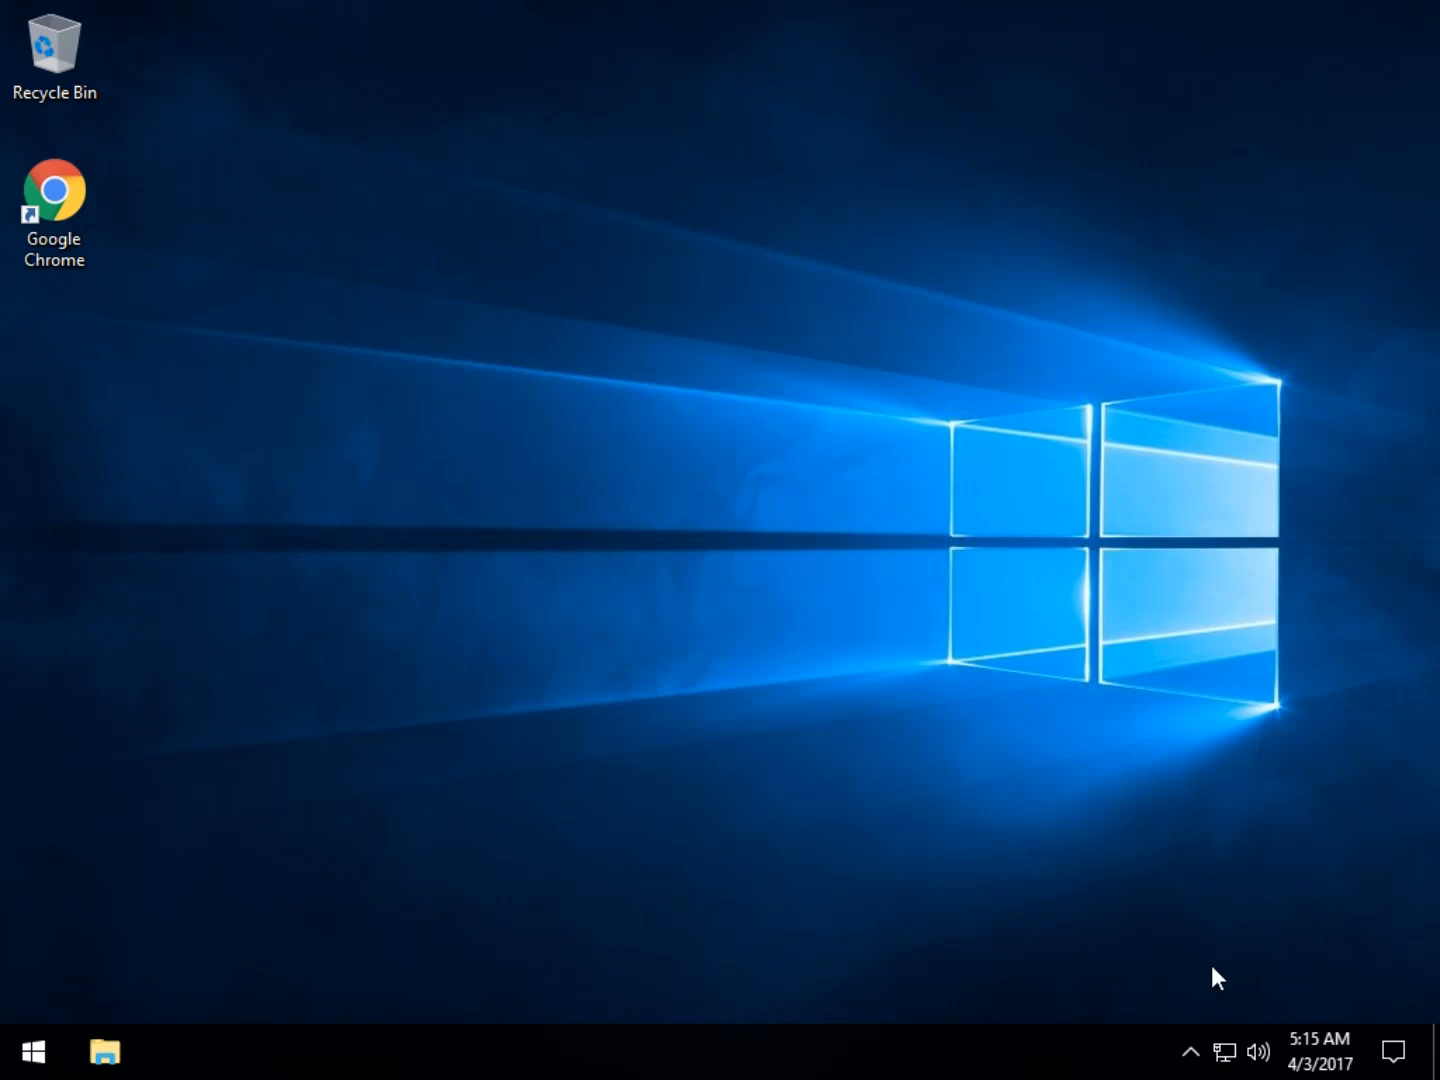
mouse_move(356, 485)
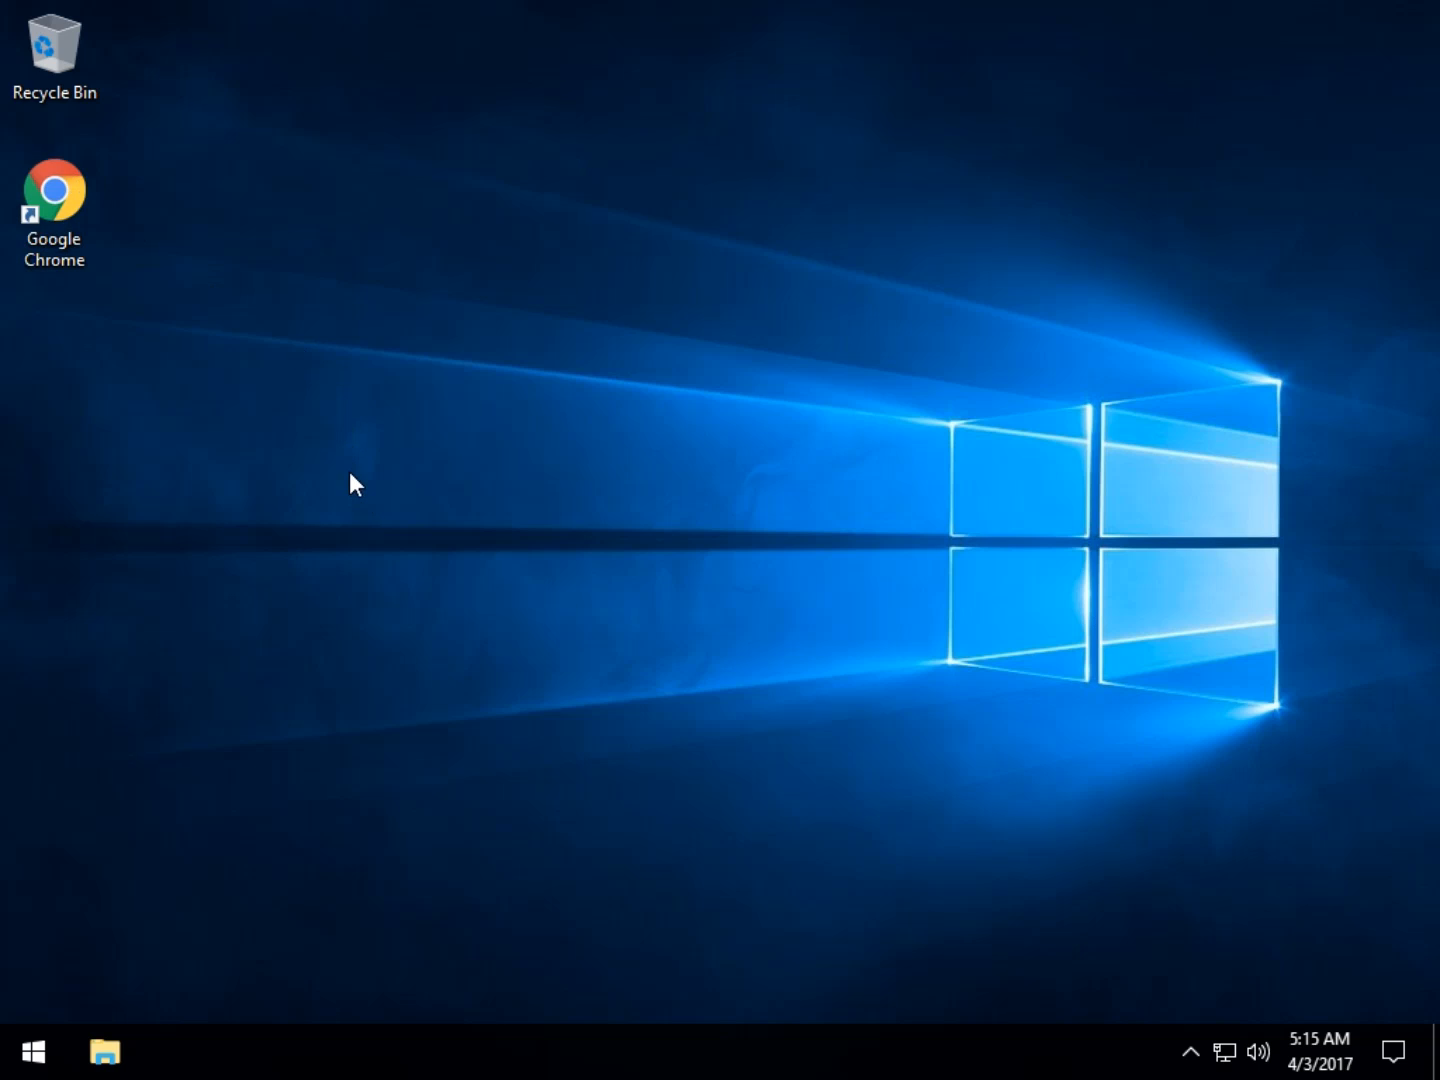